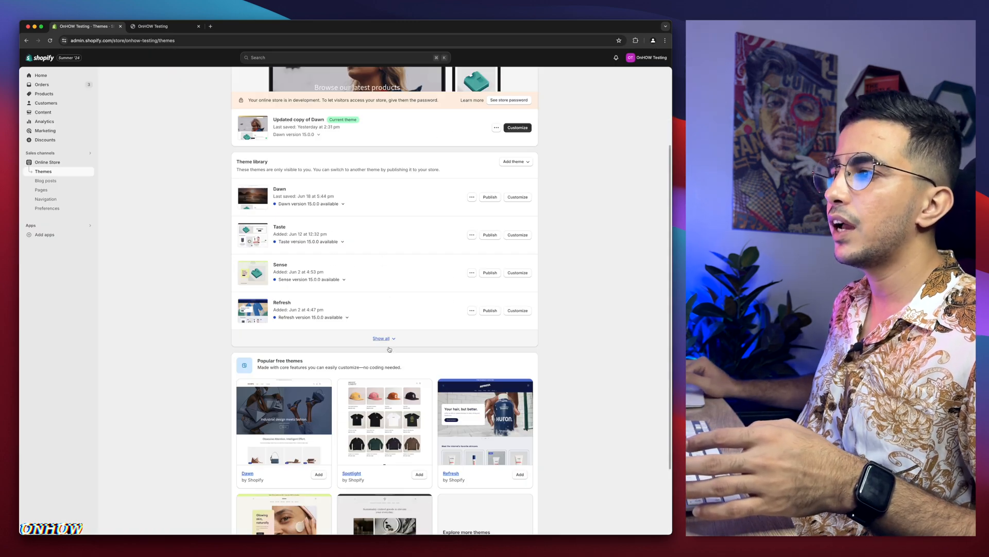
Show all themes in the library: Dawn, Taste, Sense, Refresh, Spotlight, Trade, PageFly Assets
{"action": "left_click", "coordinate": [381, 338]}
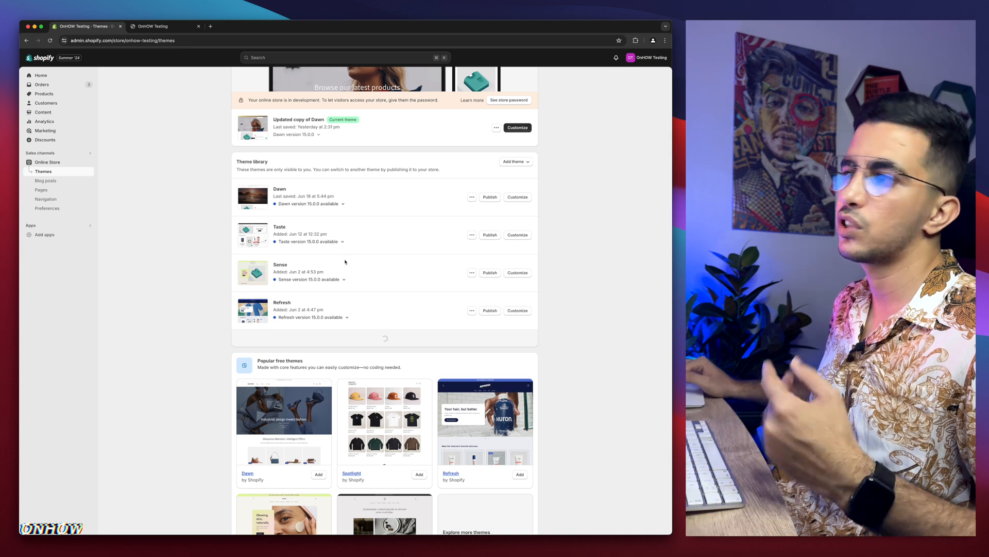
{"action": "left_click", "coordinate": [383, 338]}
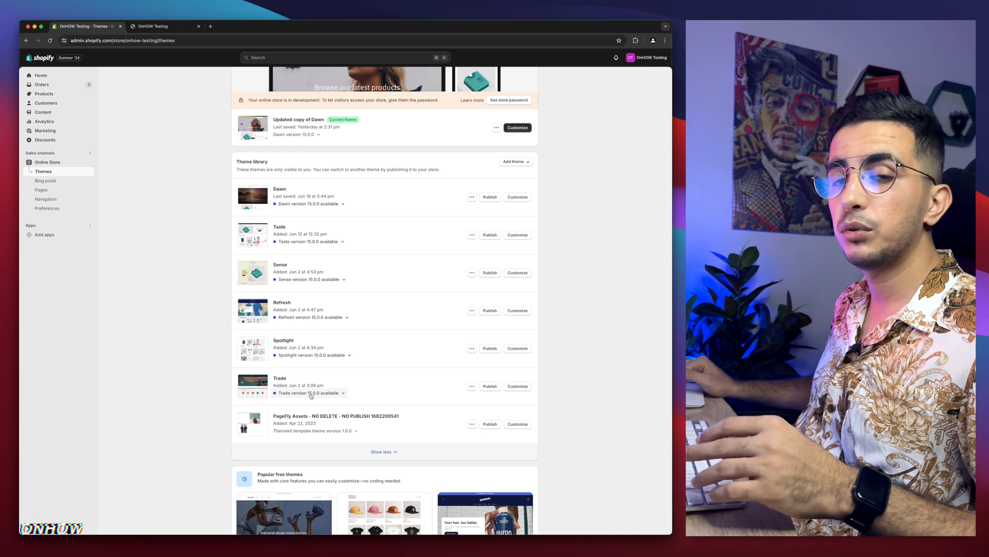
{"action": "mouse_move", "coordinate": [388, 327]}
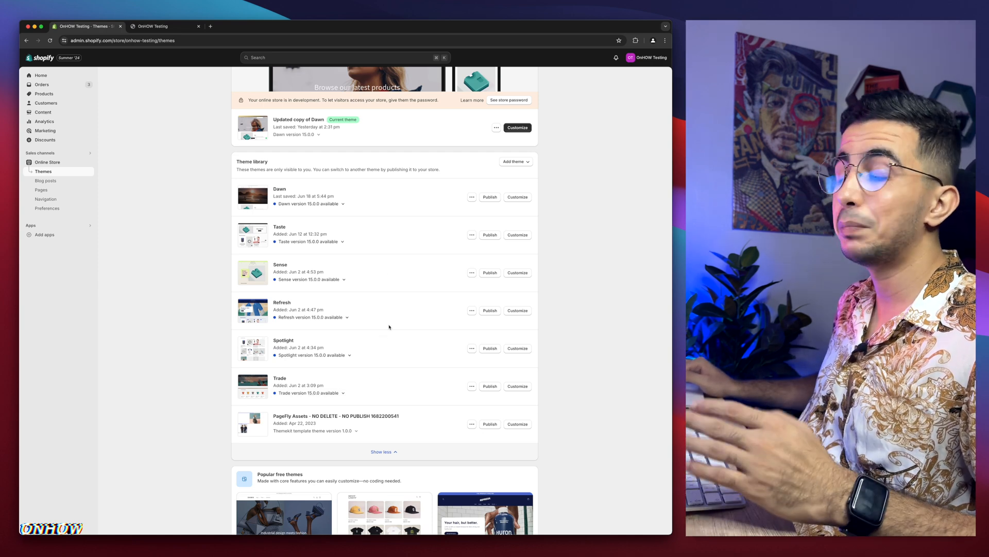
{"action": "mouse_move", "coordinate": [388, 343]}
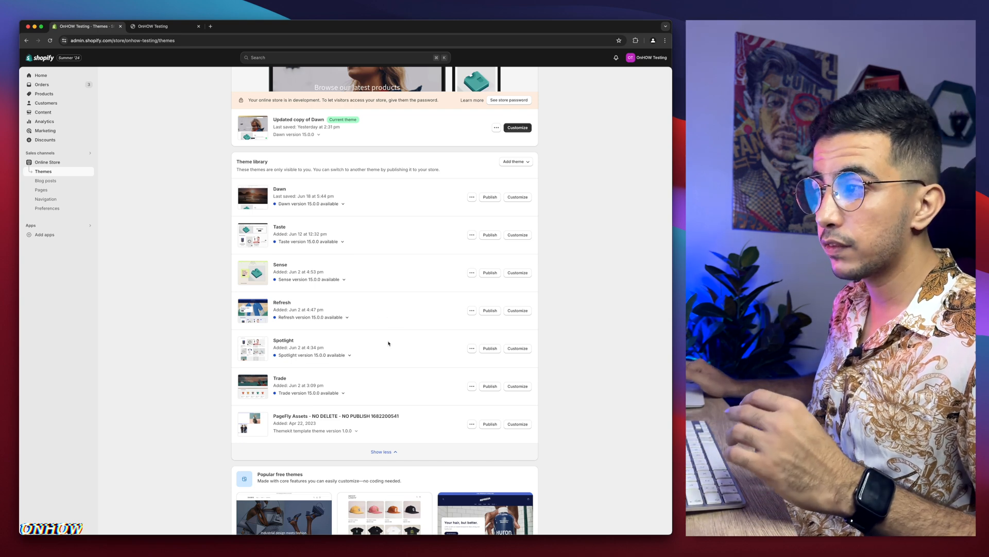
{"action": "mouse_move", "coordinate": [381, 234]}
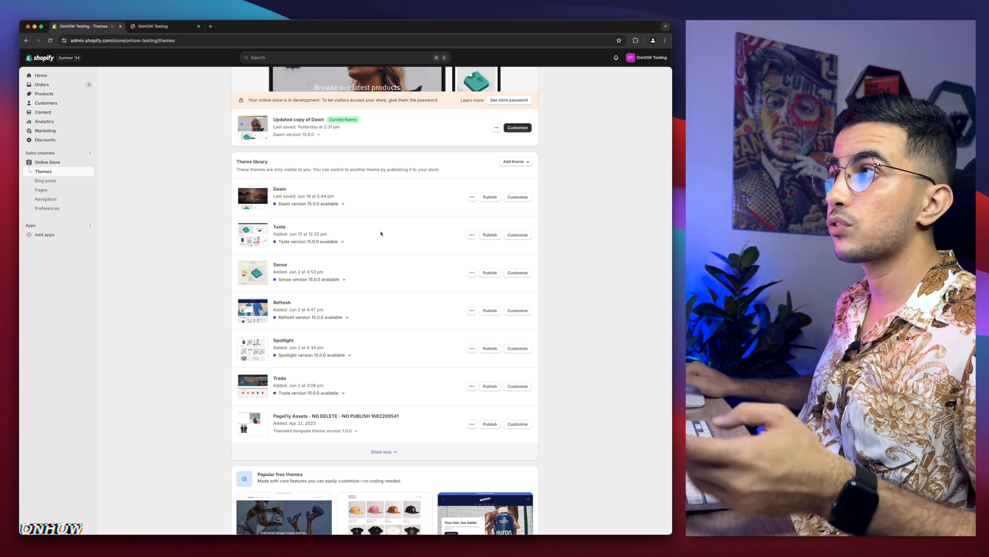
{"action": "mouse_move", "coordinate": [406, 272]}
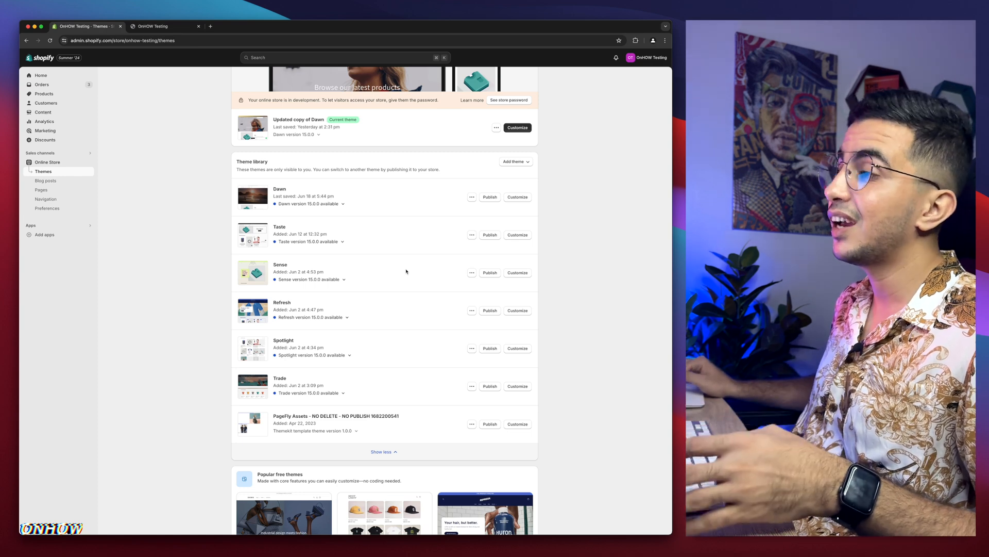
{"action": "mouse_move", "coordinate": [392, 295]}
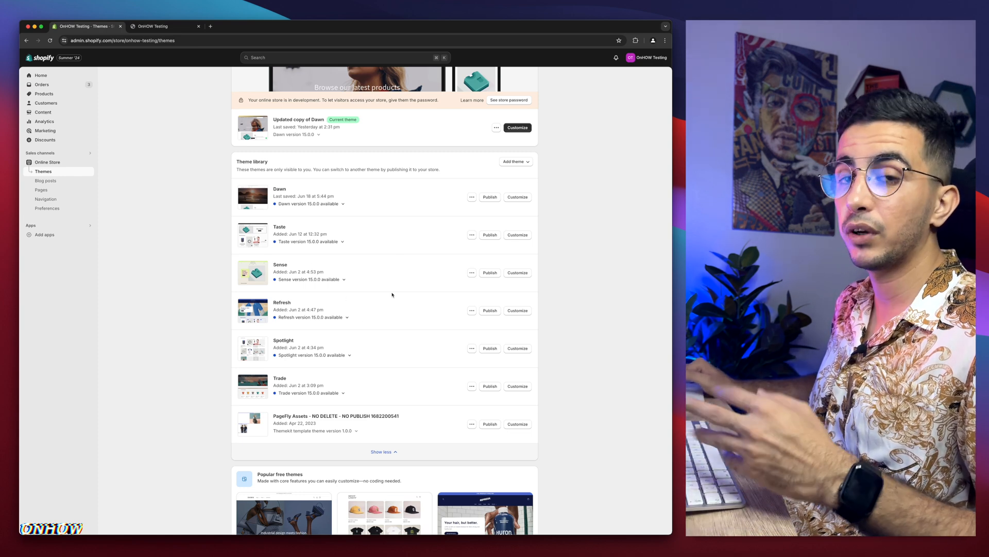
{"action": "scroll", "scroll_direction": "up", "scroll_amount": 3}
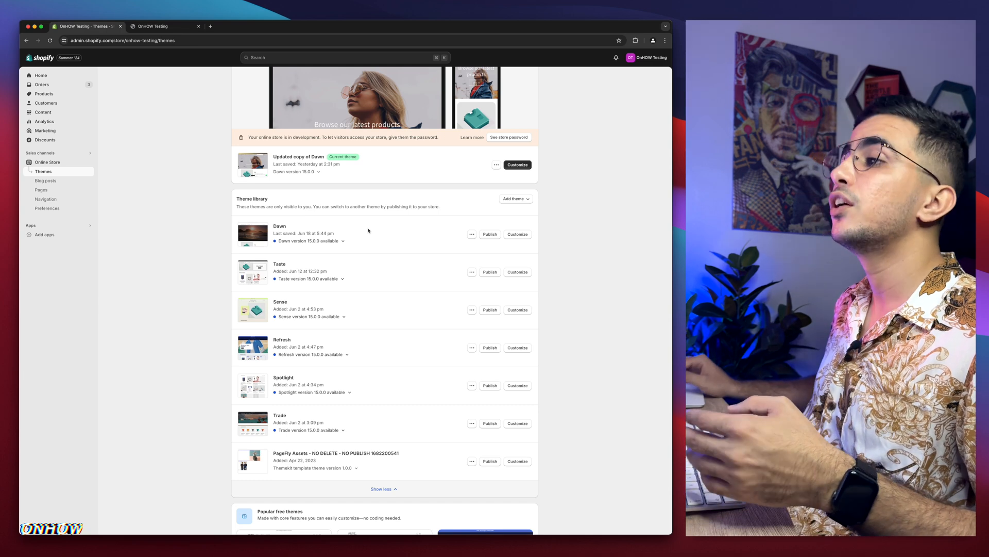
{"action": "mouse_move", "coordinate": [339, 341]}
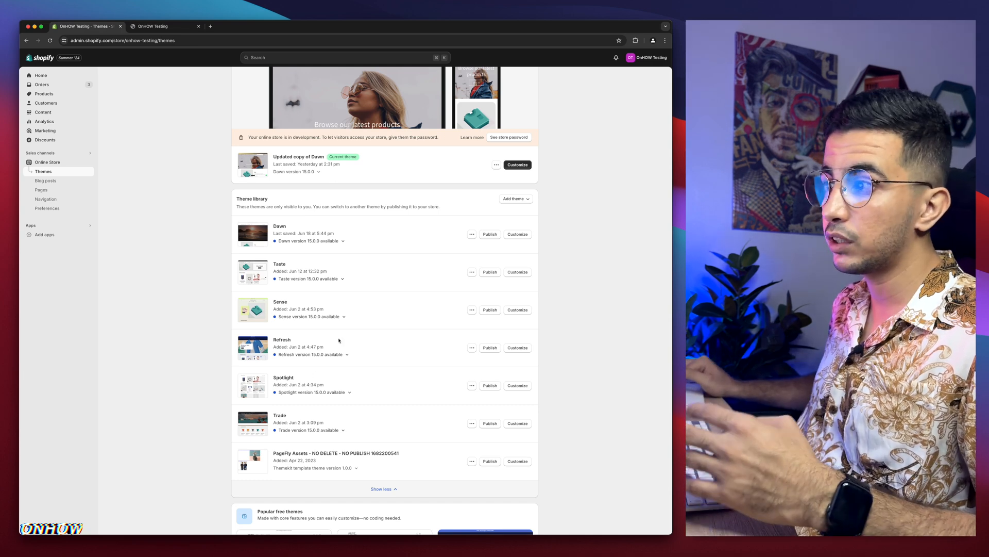
{"action": "mouse_move", "coordinate": [419, 362]}
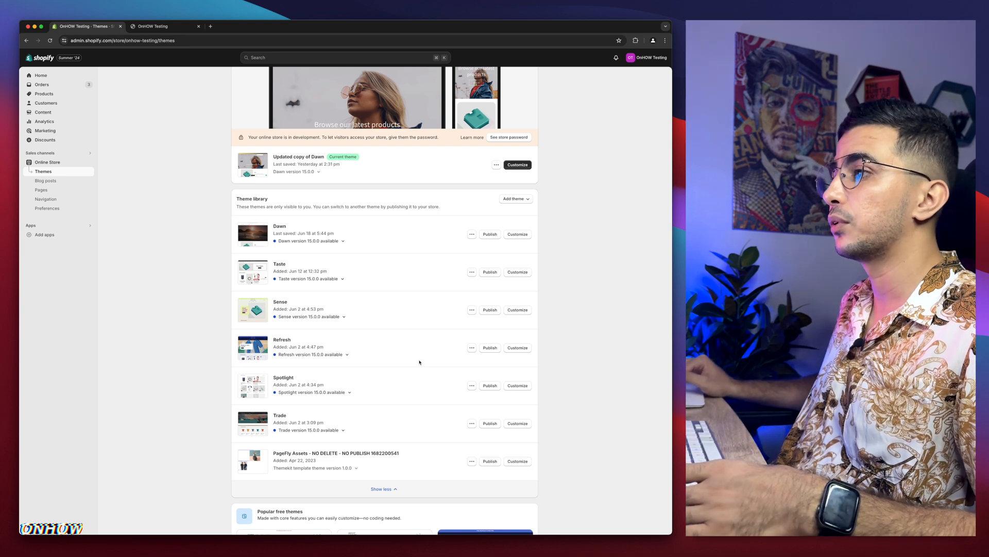
Switch to the onhow-testing storefront tab and reveal the header Categories menu
{"action": "left_click", "coordinate": [154, 26]}
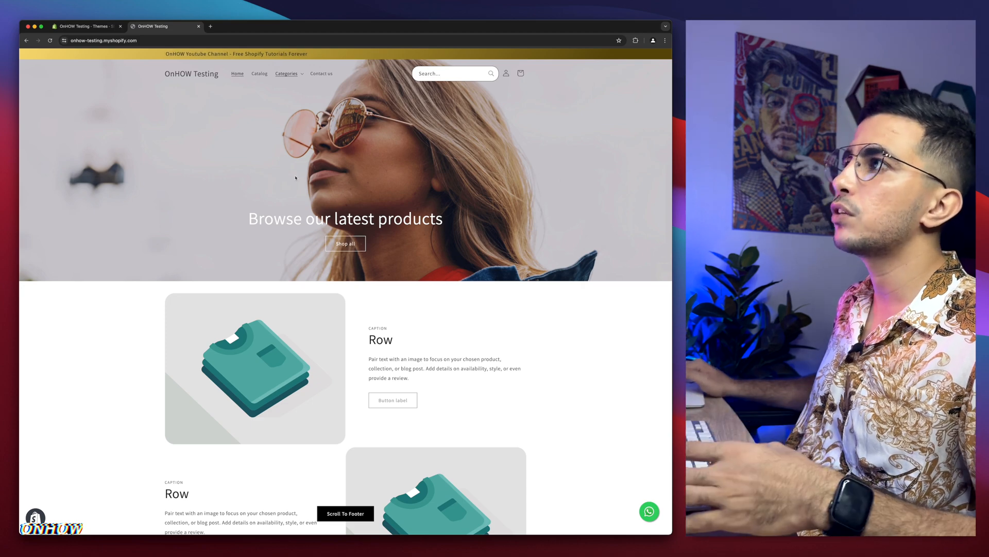
{"action": "left_click", "coordinate": [286, 73]}
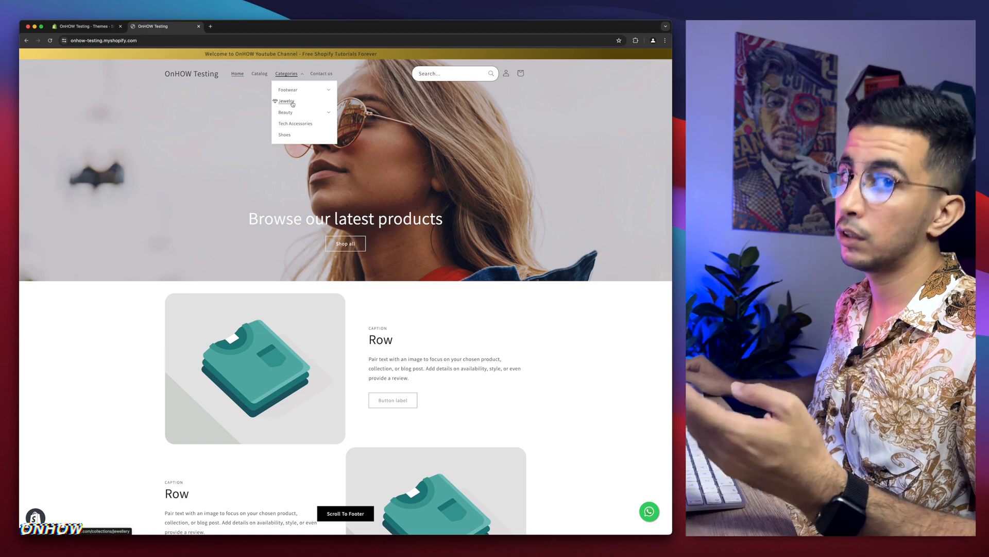
{"action": "mouse_move", "coordinate": [285, 135]}
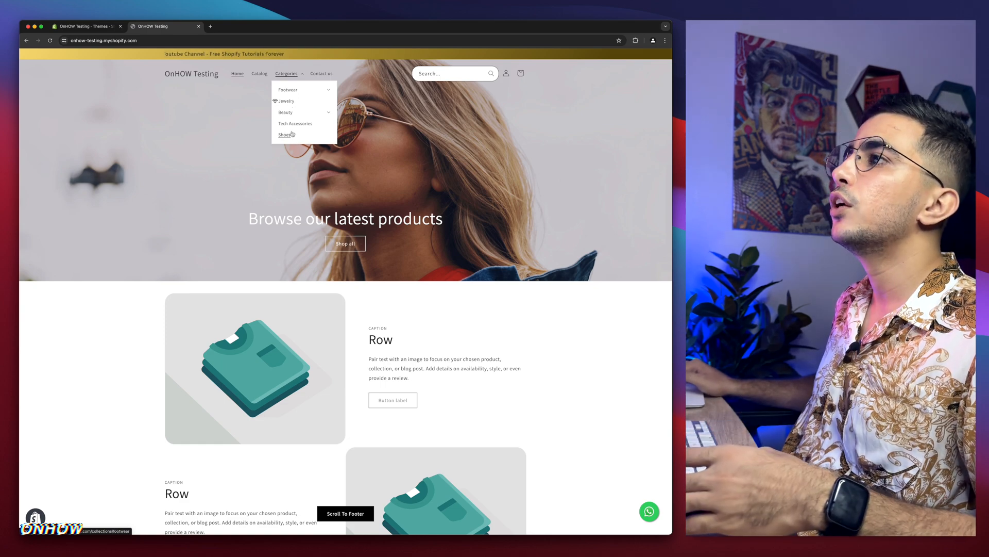
View the Tech Accessories collection, checking its 32 products are paginated, and return to the top
{"action": "left_click", "coordinate": [295, 123]}
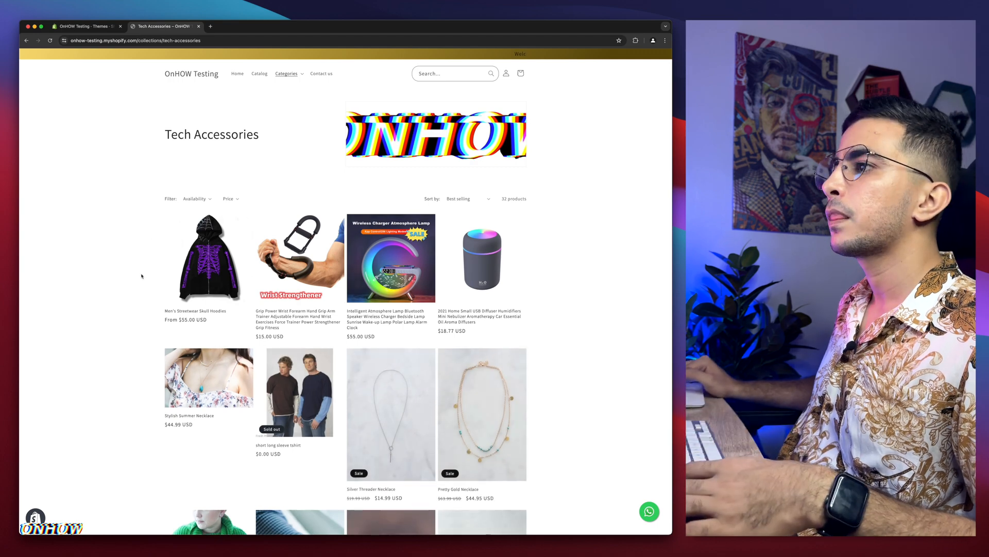
{"action": "scroll", "scroll_direction": "down", "scroll_amount": 3}
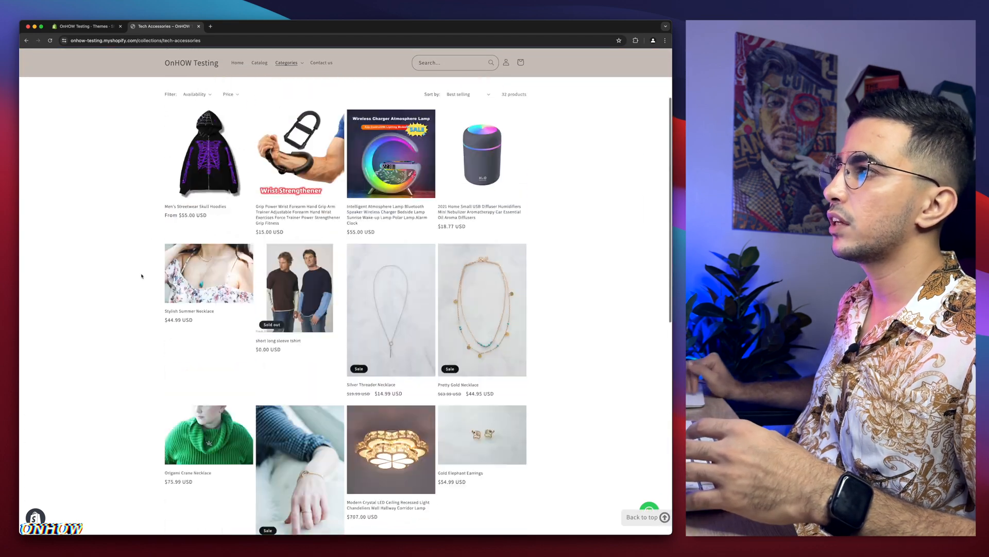
{"action": "scroll", "scroll_direction": "down", "scroll_amount": 3}
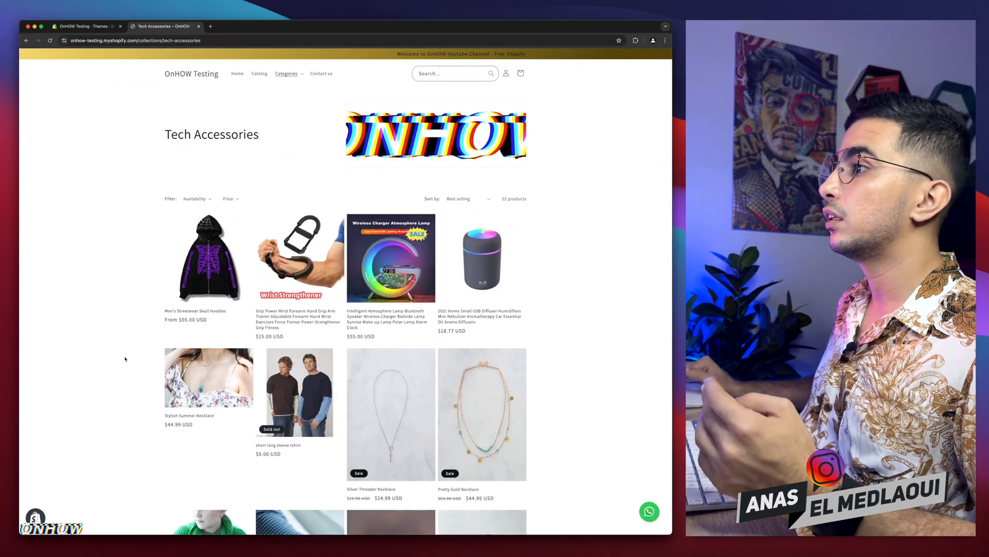
{"action": "scroll", "scroll_direction": "down", "scroll_amount": 3}
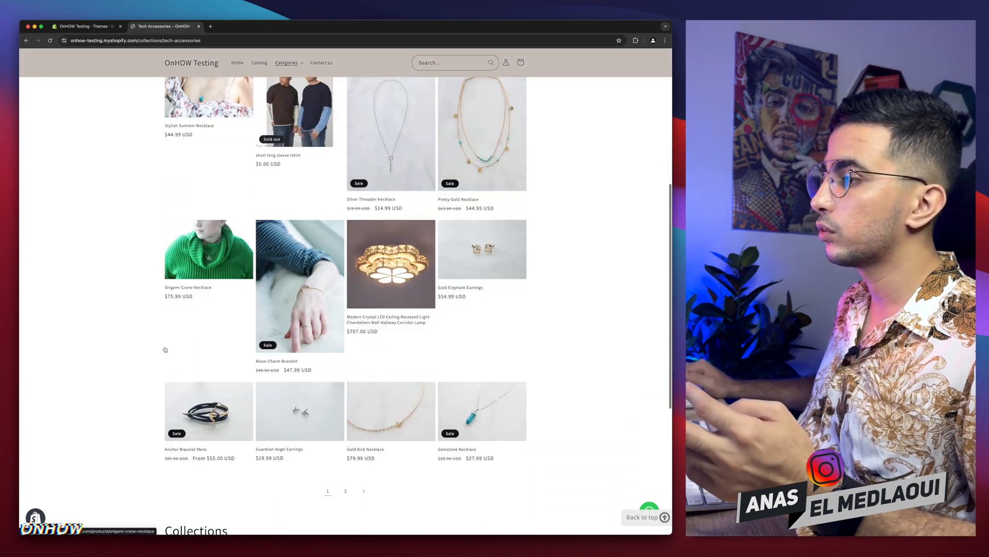
{"action": "scroll", "scroll_direction": "down", "scroll_amount": 3}
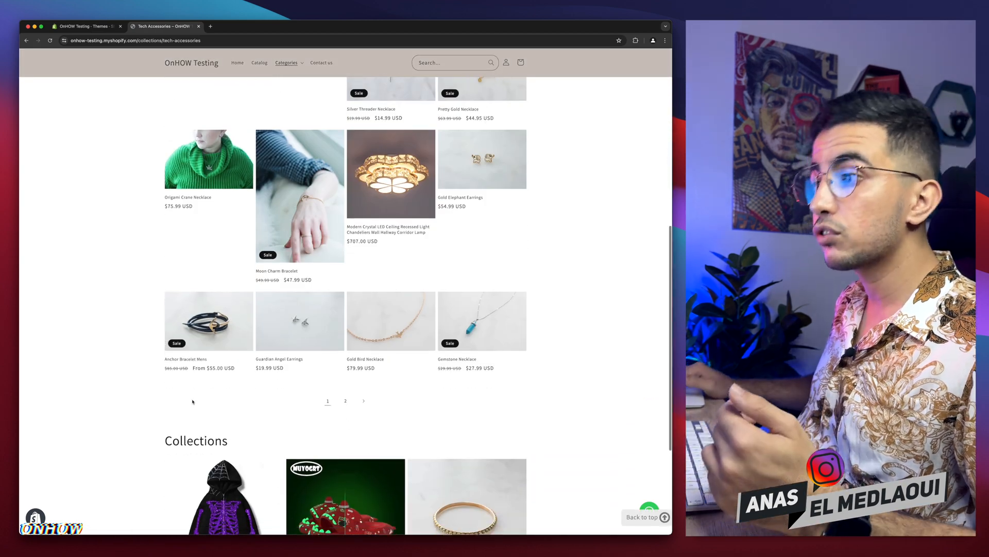
{"action": "scroll", "scroll_direction": "down", "scroll_amount": 3}
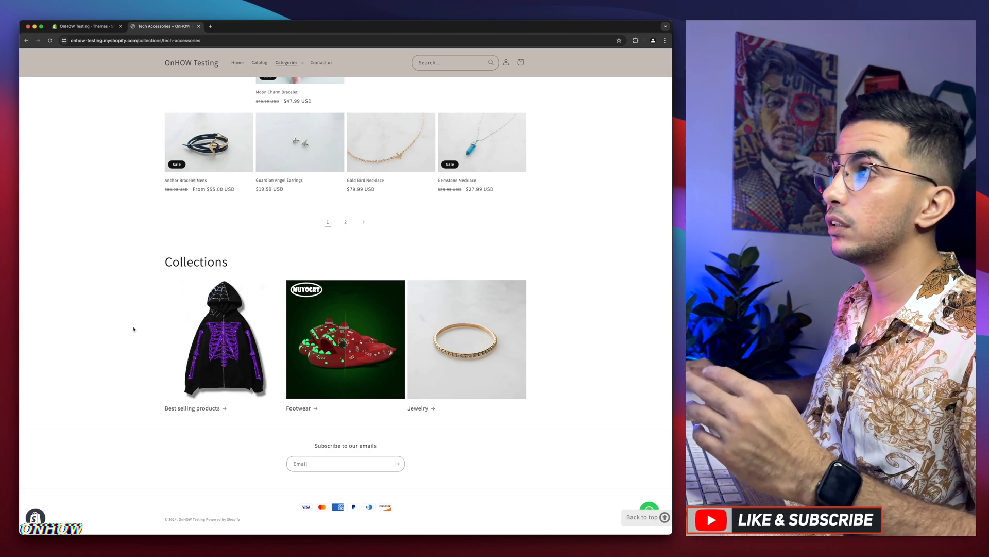
{"action": "scroll", "scroll_direction": "up", "scroll_amount": 3}
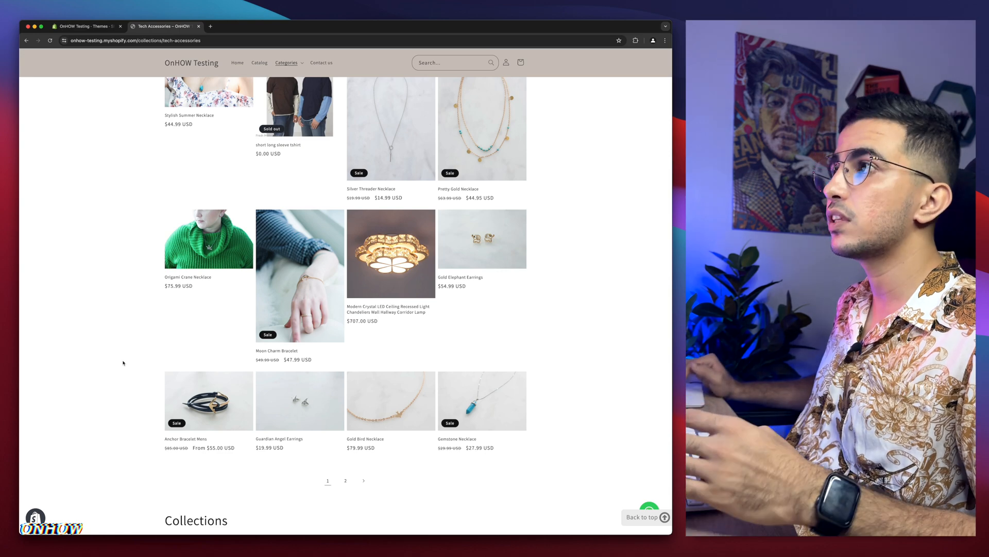
{"action": "scroll", "scroll_direction": "up", "scroll_amount": 3}
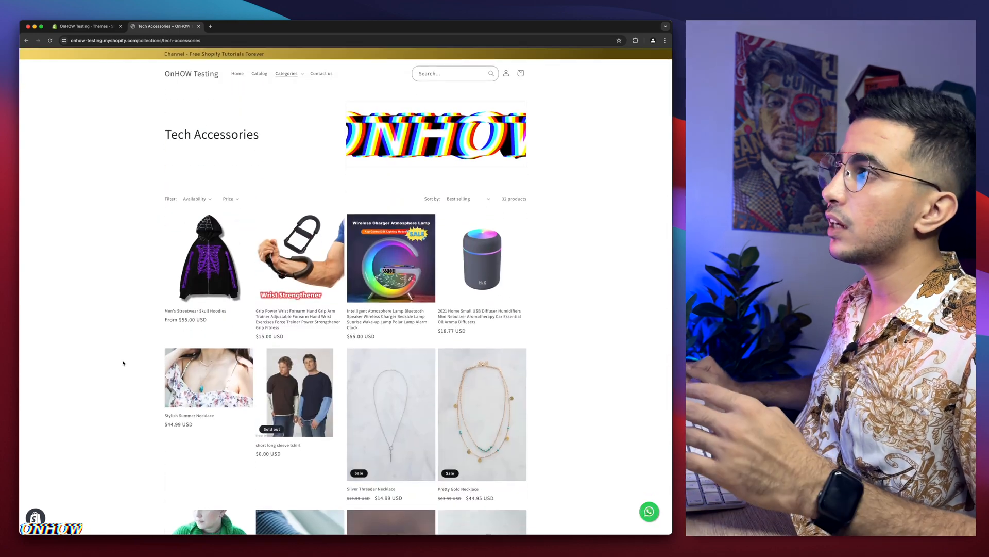
{"action": "scroll", "scroll_direction": "down", "scroll_amount": 3}
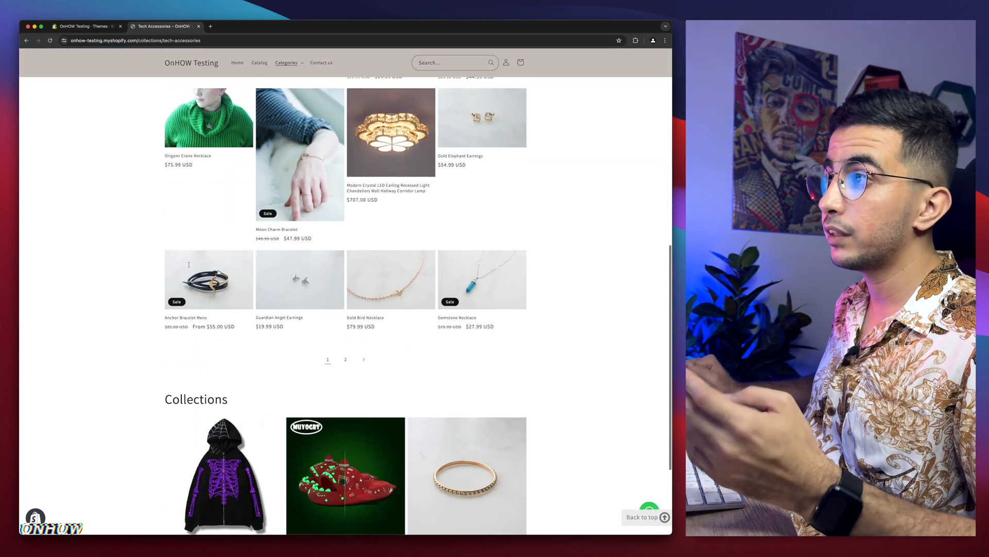
{"action": "scroll", "scroll_direction": "up", "scroll_amount": 3}
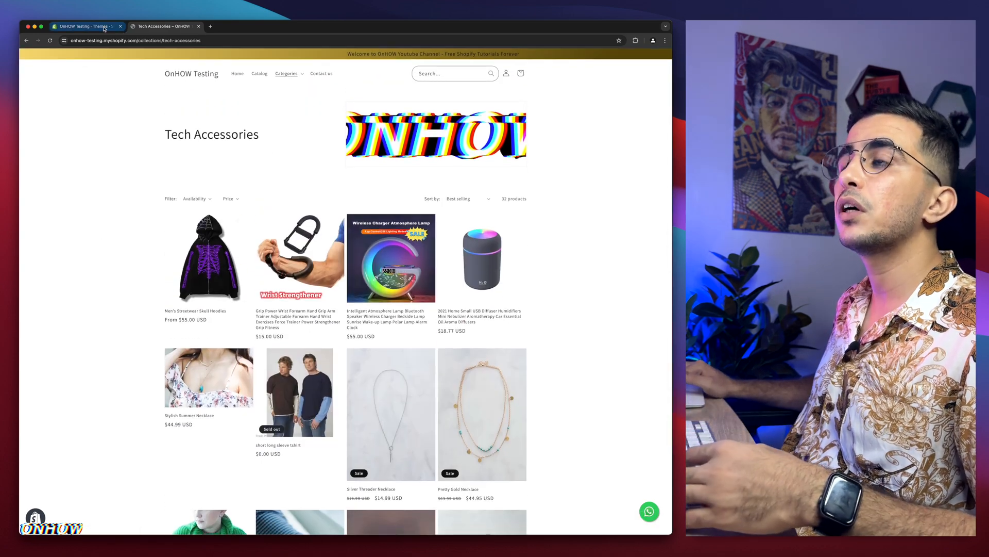
From the admin Themes tab, choose Edit code for the current Updated copy of Dawn theme
{"action": "left_click", "coordinate": [82, 26]}
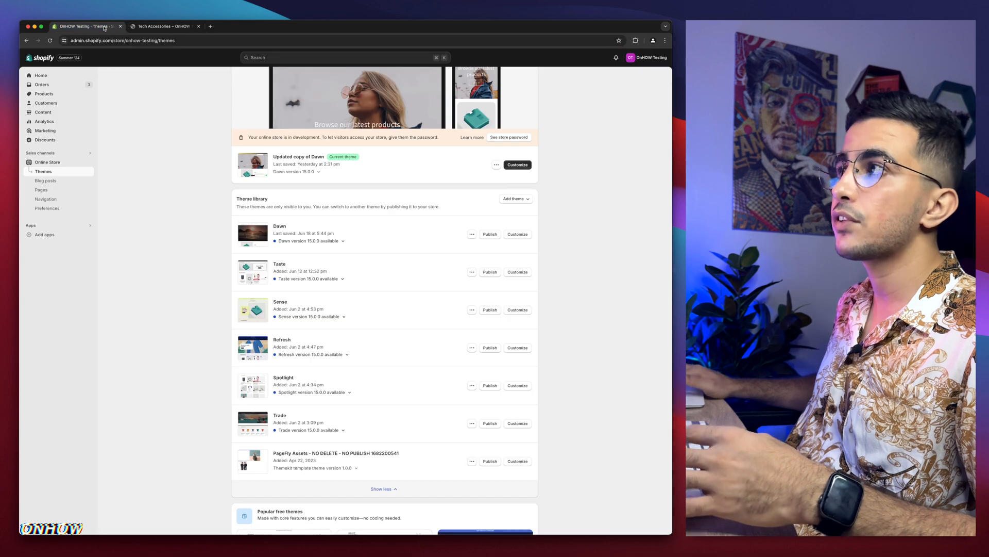
{"action": "scroll", "scroll_direction": "up", "scroll_amount": 3}
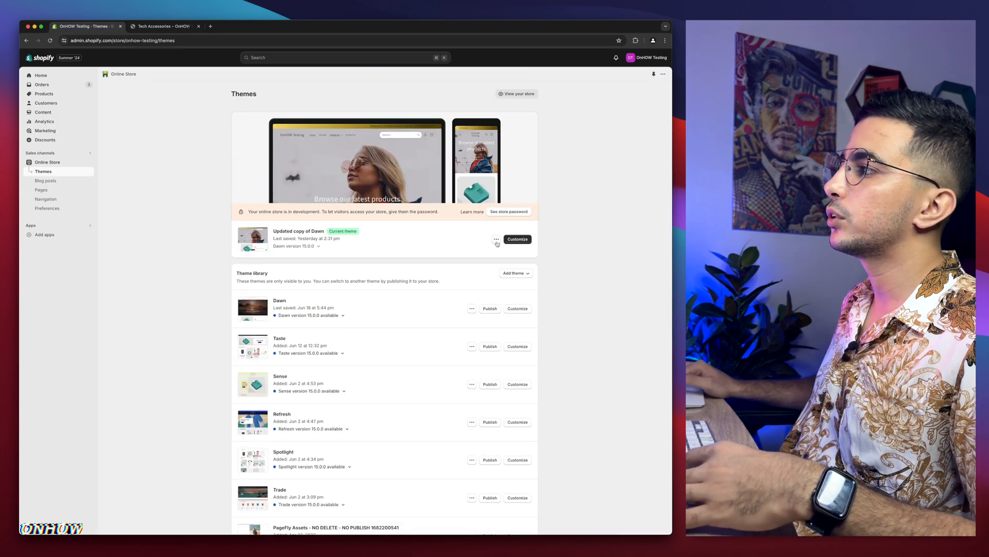
{"action": "left_click", "coordinate": [497, 239]}
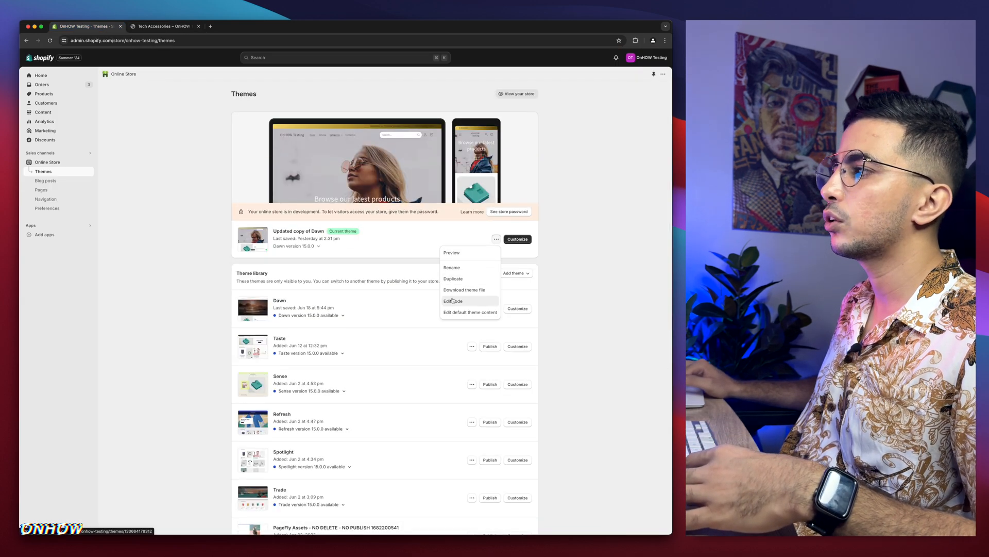
{"action": "left_click", "coordinate": [452, 301]}
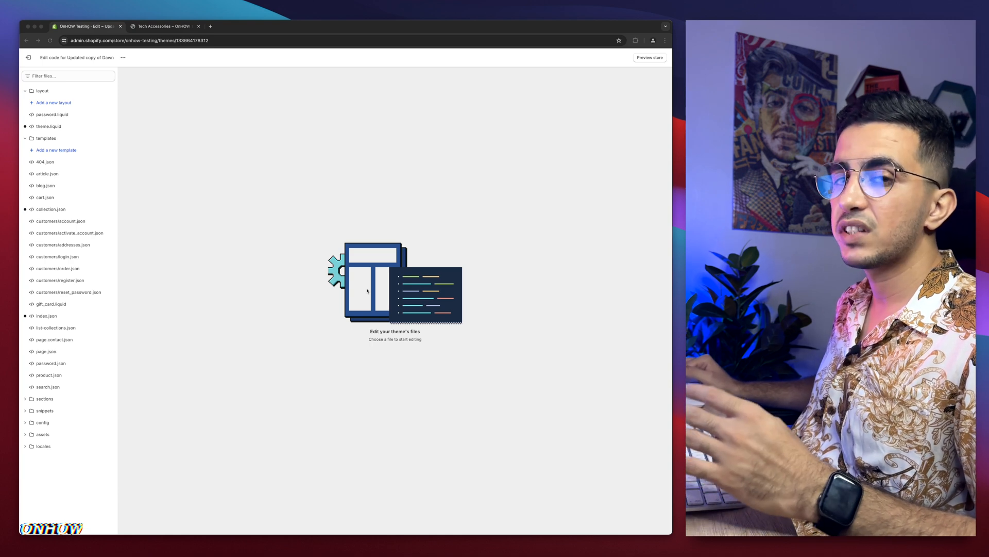
{"action": "mouse_move", "coordinate": [121, 383]}
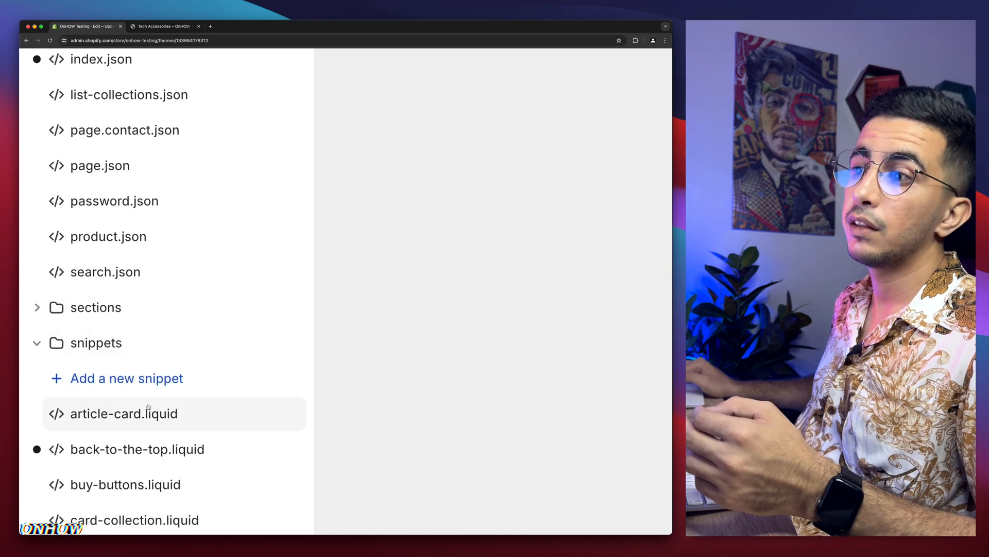
Add a new snippet named infinite-scroll under the snippets folder
{"action": "left_click", "coordinate": [126, 378]}
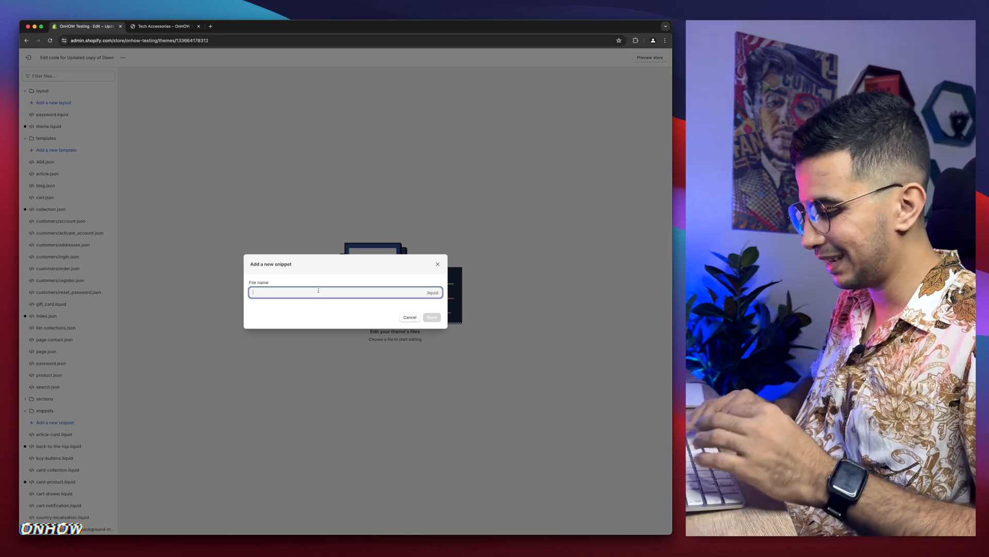
{"action": "type", "text": "infinite"}
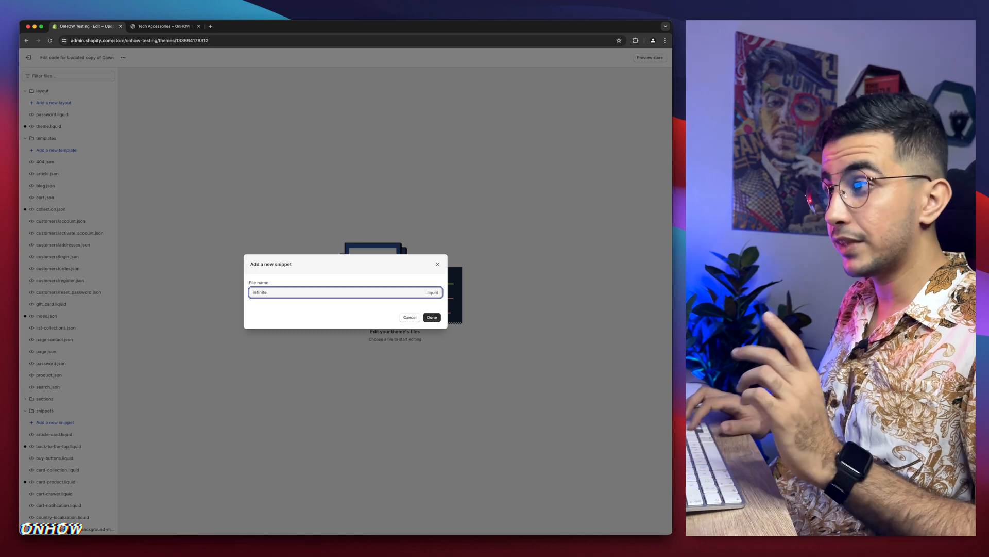
{"action": "type", "text": "-scroll"}
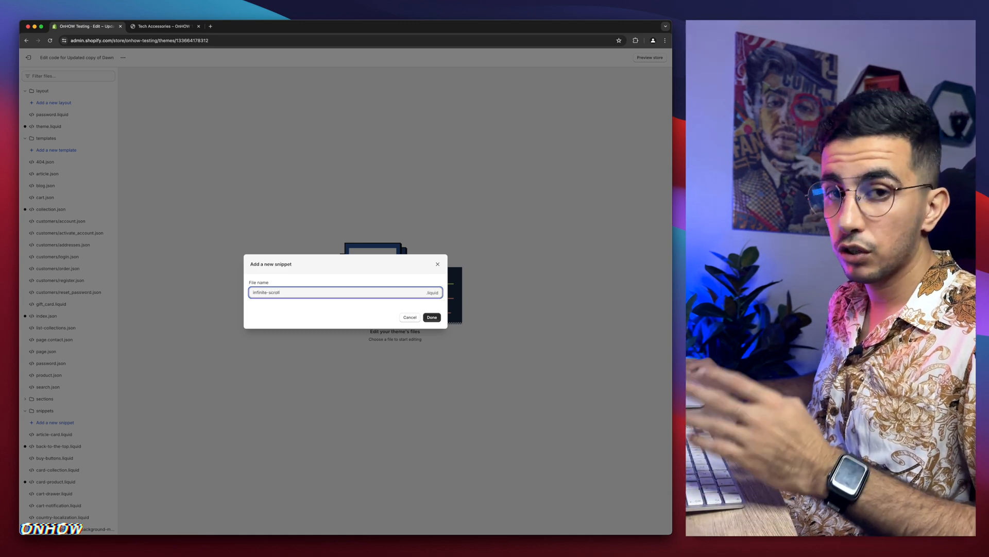
{"action": "left_click", "coordinate": [432, 317]}
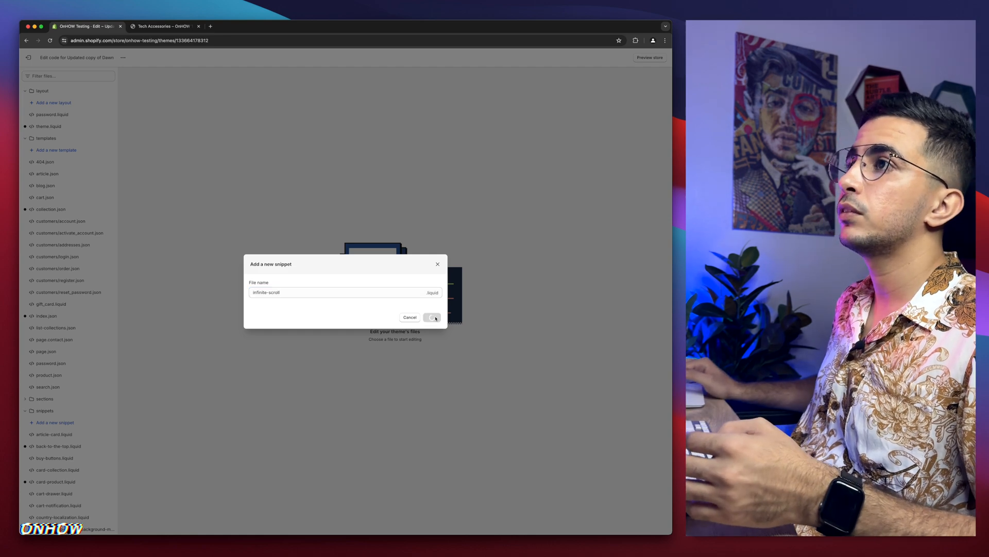
{"action": "left_click", "coordinate": [432, 317]}
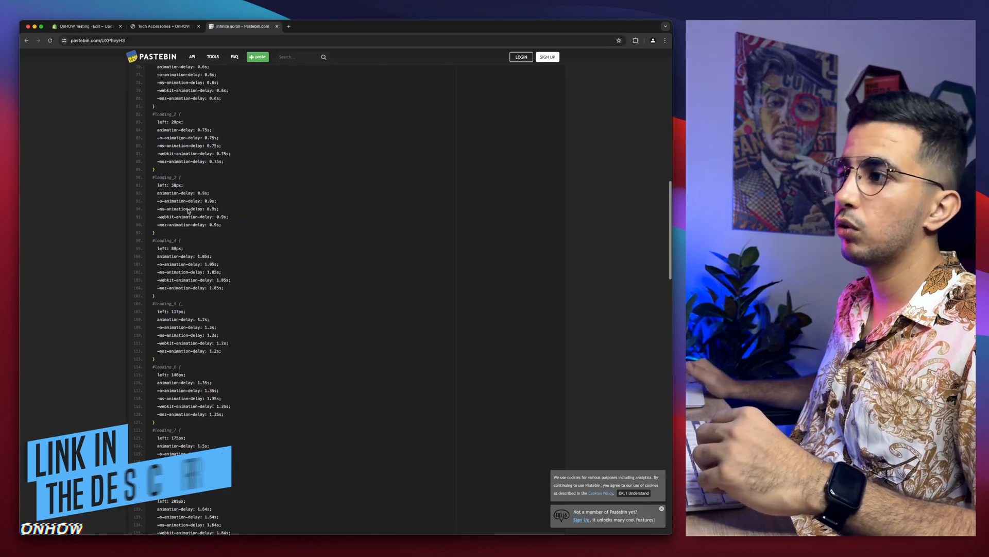
View the Pastebin infinite-scroll paste in its raw text version
{"action": "scroll", "scroll_direction": "up", "scroll_amount": 3}
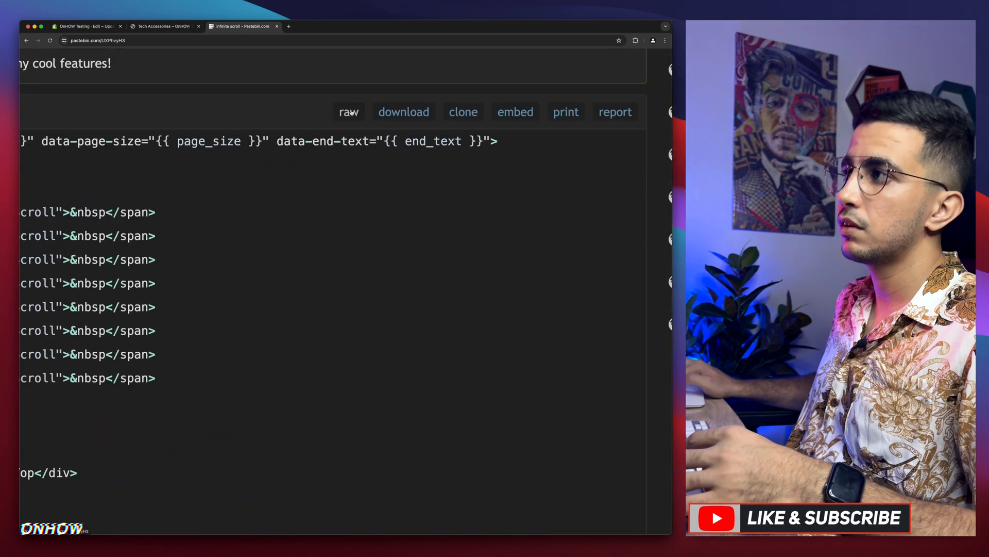
{"action": "left_click", "coordinate": [348, 112]}
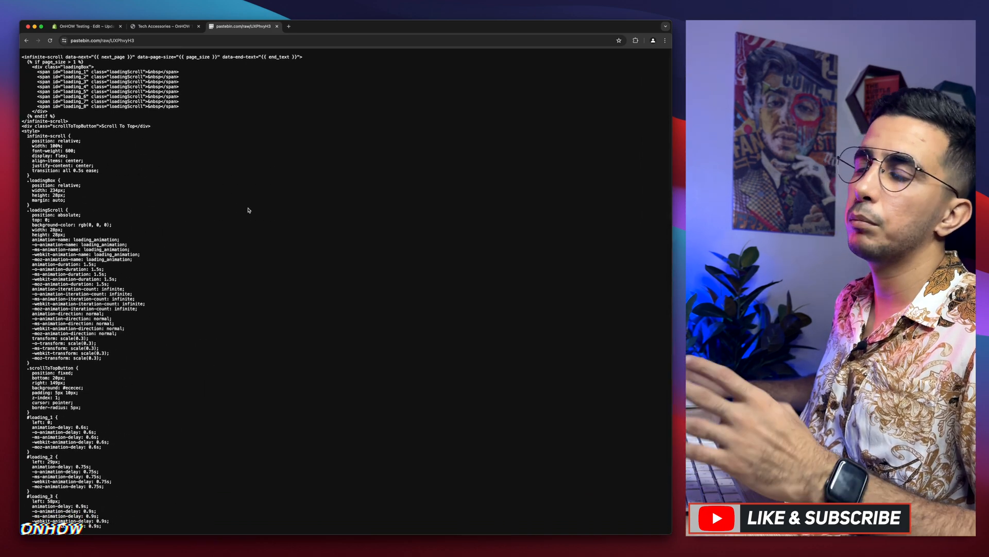
{"action": "scroll", "scroll_direction": "up", "scroll_amount": 3}
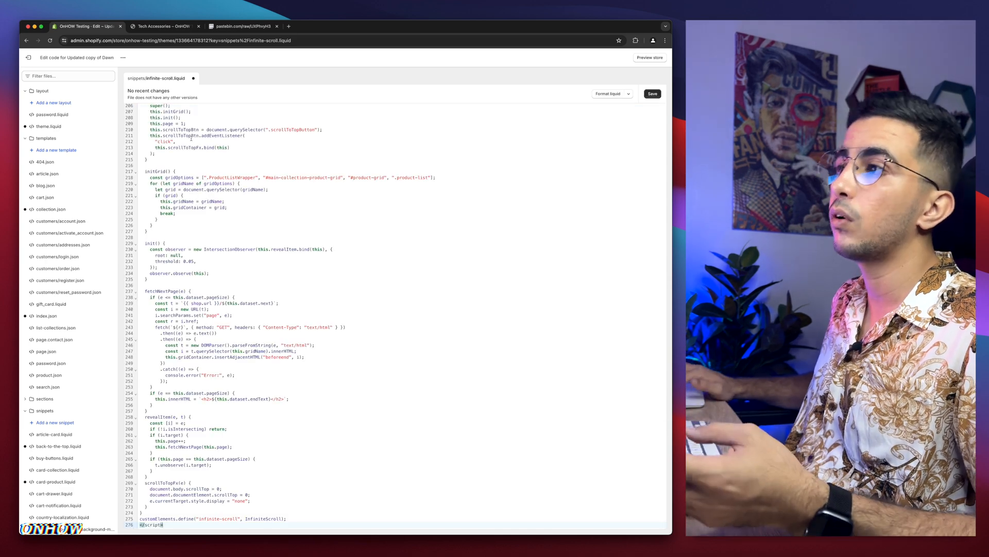
Save infinite-scroll.liquid with the pasted loading and scroll code
{"action": "scroll", "scroll_direction": "up", "scroll_amount": 3}
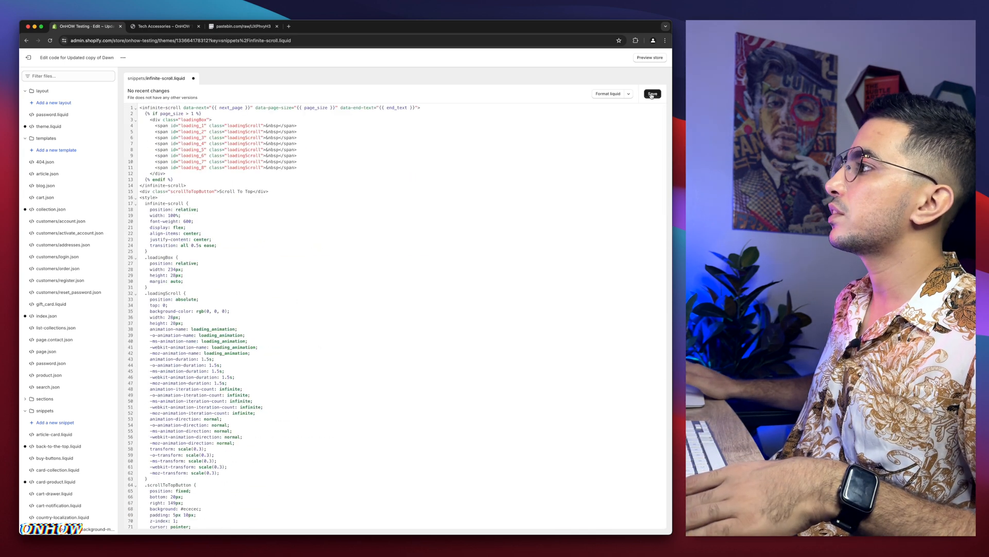
{"action": "left_click", "coordinate": [652, 94]}
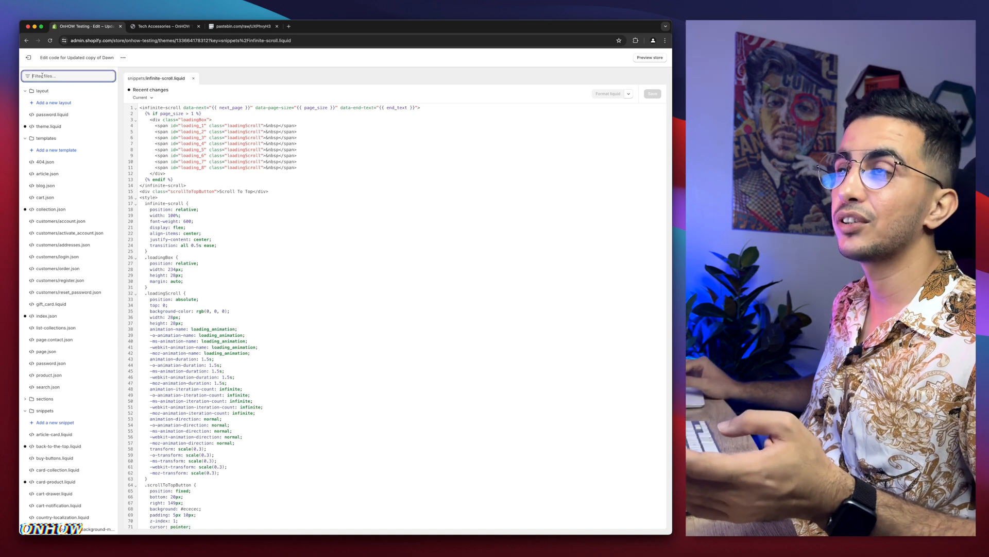
Filter files by 'main' and load sections/main-collection-product-grid.liquid
{"action": "type", "text": "main-collection-product-grid"}
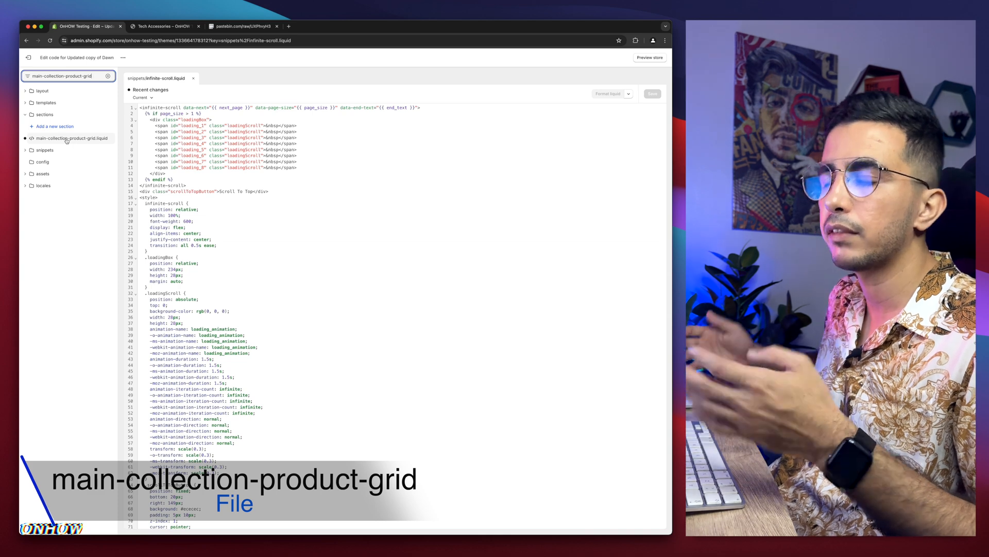
{"action": "left_click", "coordinate": [72, 138]}
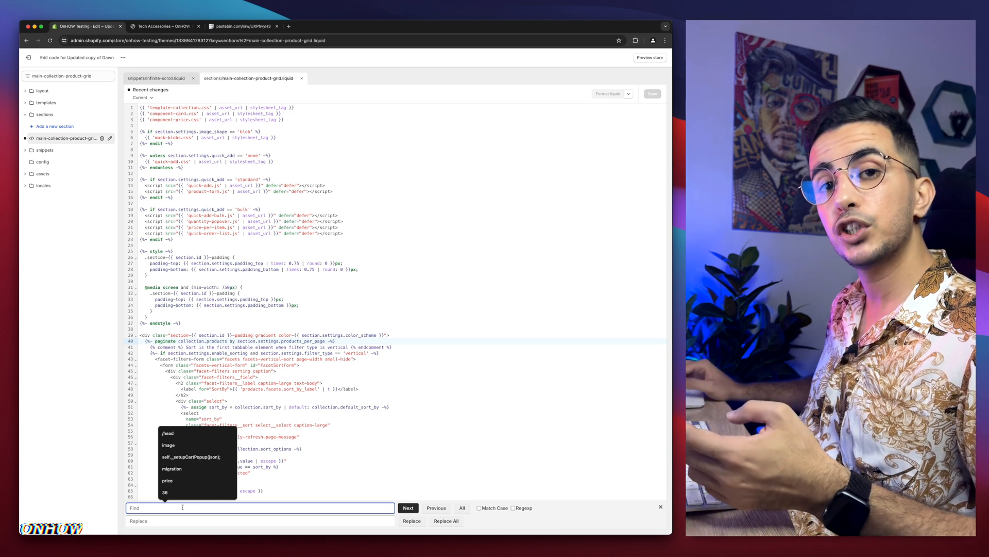
Find endpaginate and insert a blank line after line 189, leaving the cursor on it
{"action": "type", "text": "endpaginate"}
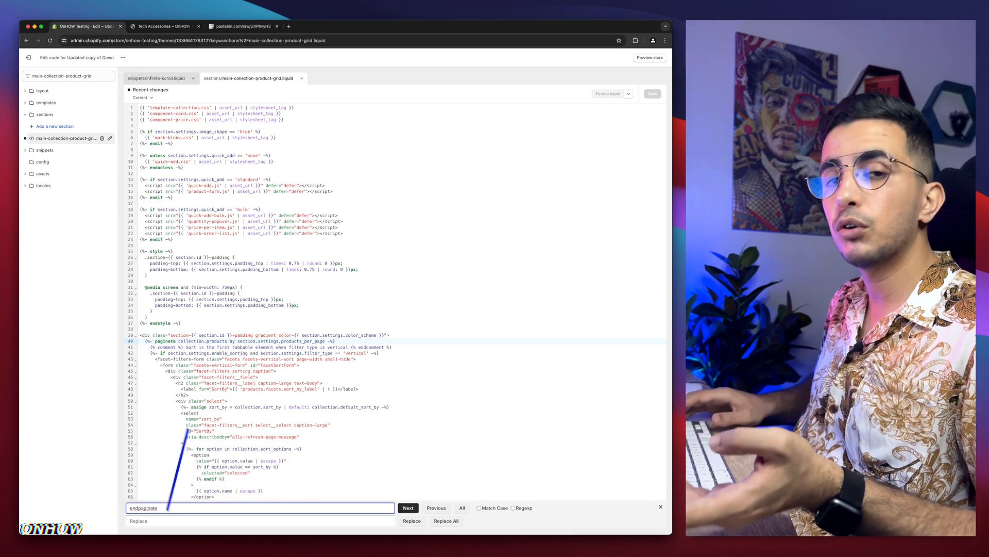
{"action": "left_click", "coordinate": [408, 507]}
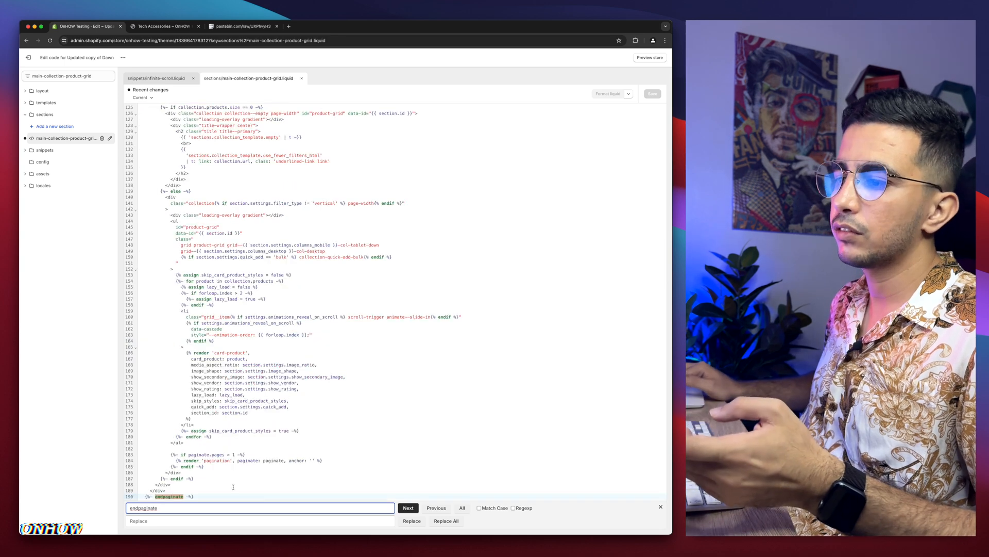
{"action": "left_click", "coordinate": [408, 507]}
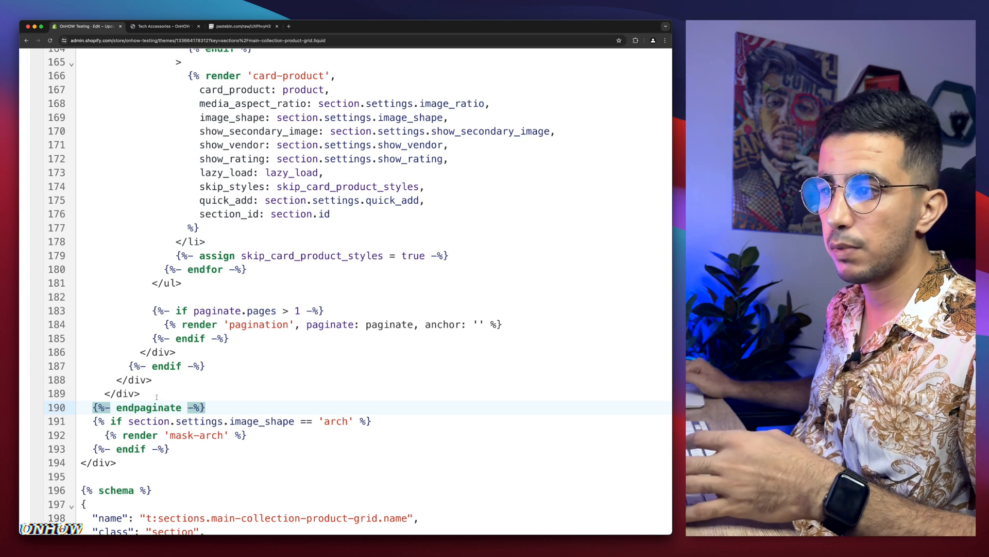
{"action": "left_click", "coordinate": [149, 394]}
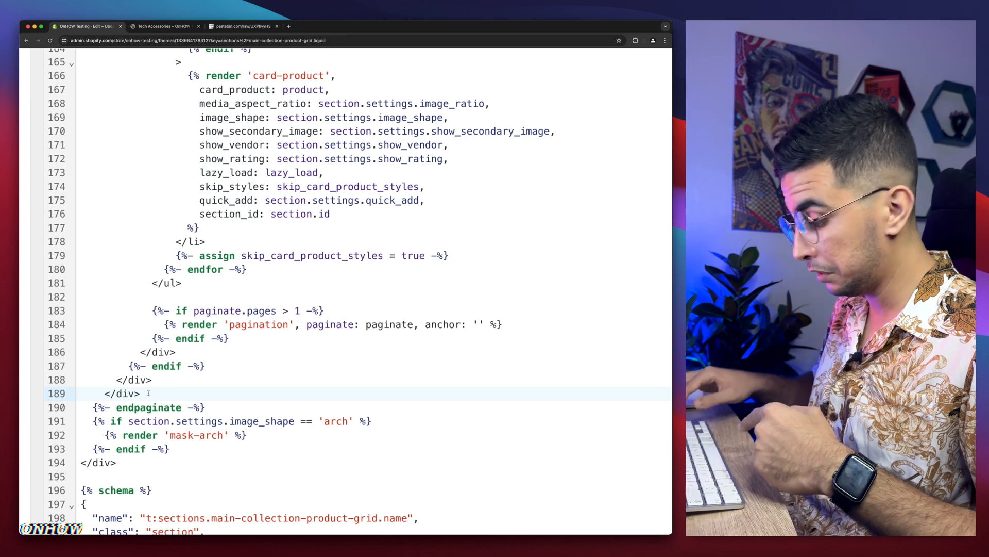
{"action": "key", "text": "Return"}
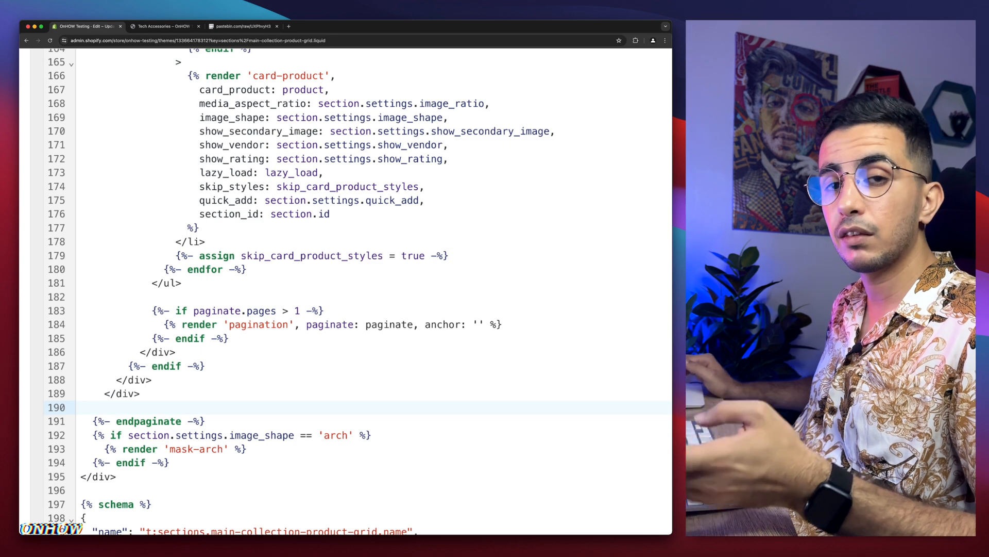
{"action": "left_click", "coordinate": [104, 407]}
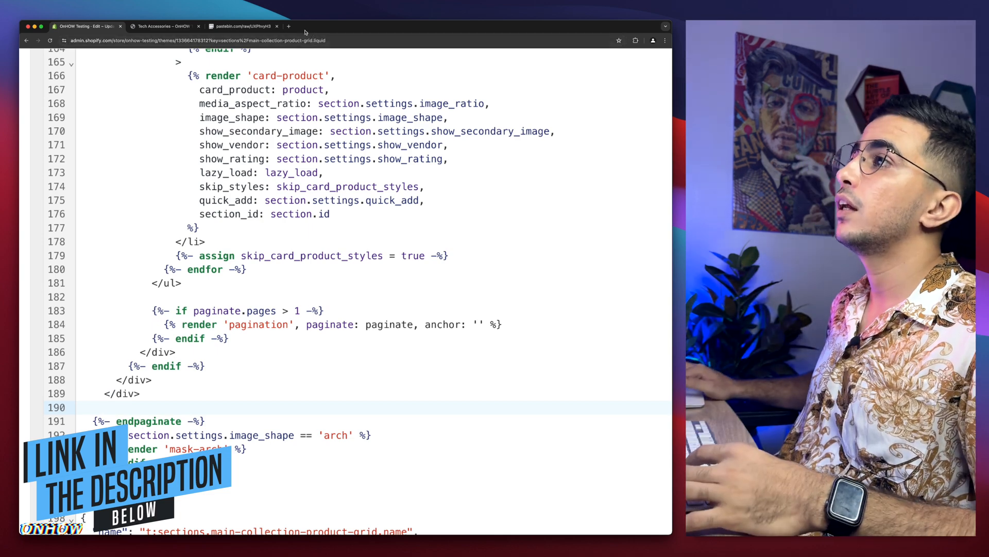
Copy the five-line render 'infinite-scroll' tag from Pastebin and return to the code editor
{"action": "left_click", "coordinate": [289, 25]}
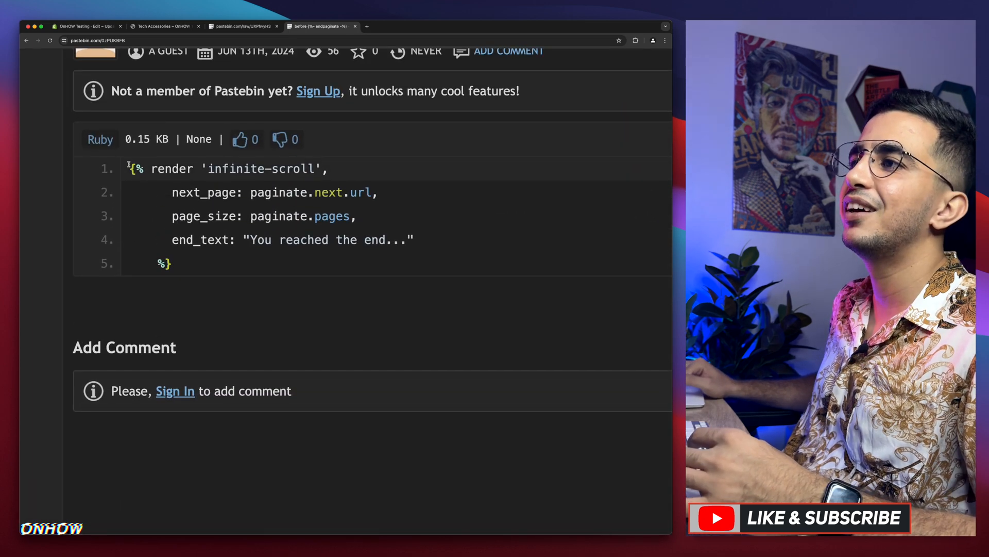
{"action": "left_click_drag", "start_coordinate": [128, 168], "coordinate": [198, 216]}
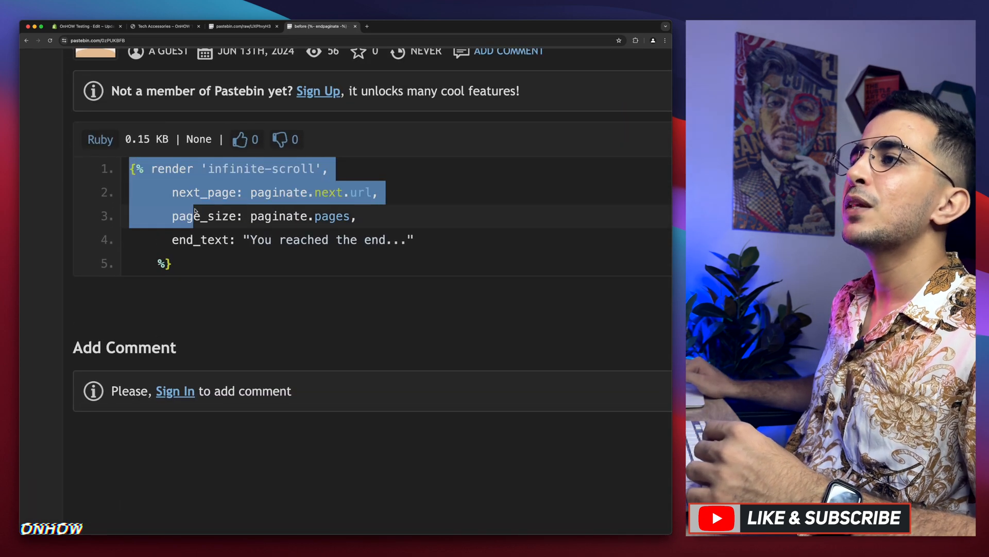
{"action": "left_click", "coordinate": [218, 258]}
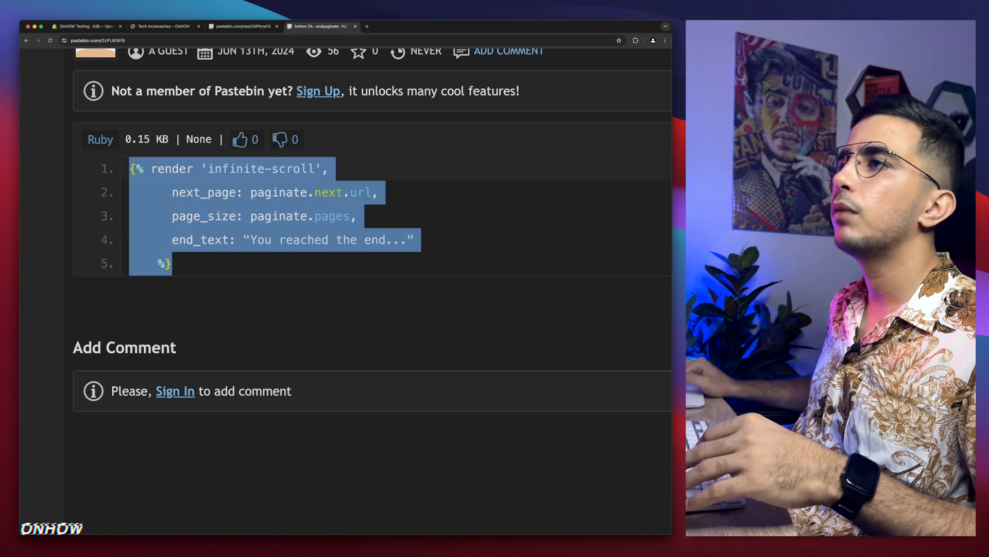
{"action": "left_click", "coordinate": [85, 26]}
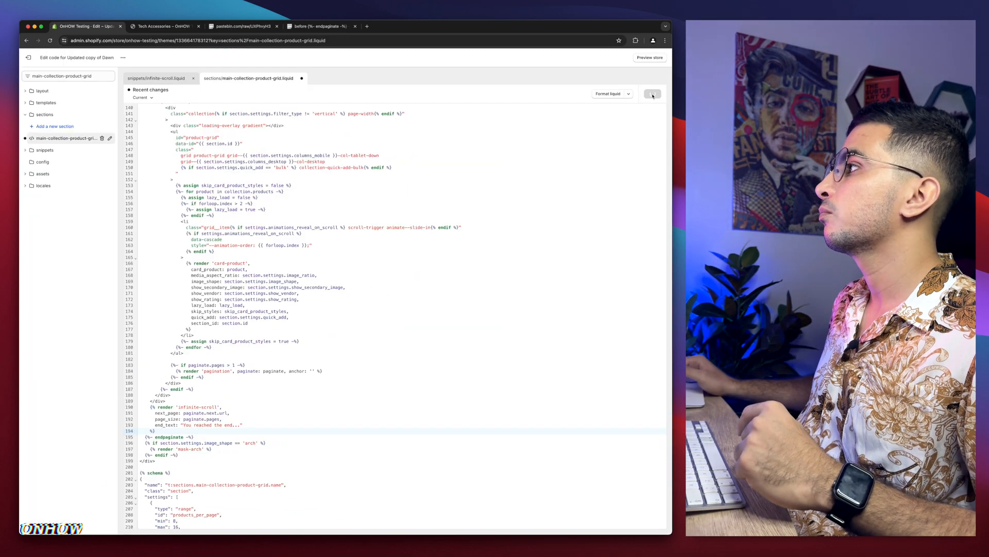
Save main-collection-product-grid with the render tag and return to the storefront's Tech Accessories tab
{"action": "left_click", "coordinate": [652, 93]}
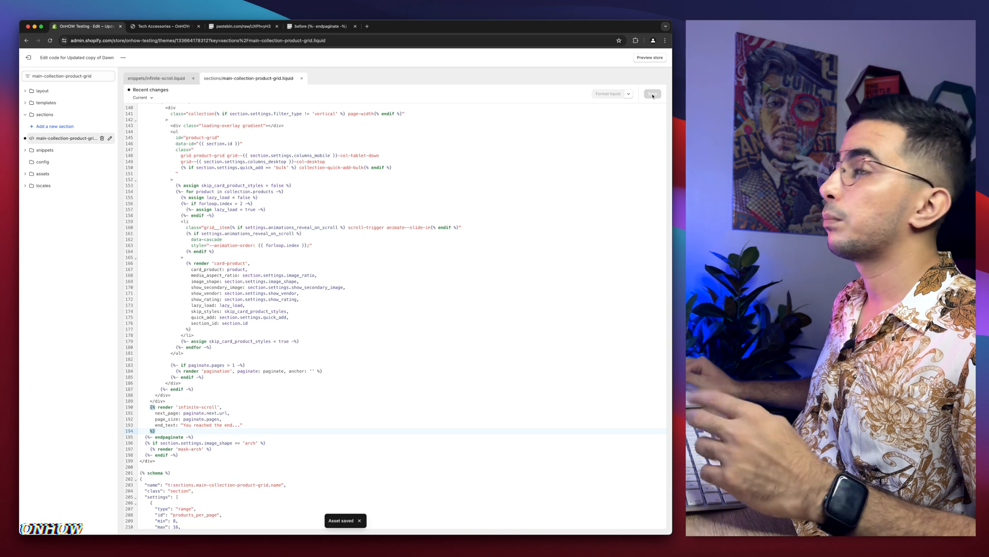
{"action": "left_click", "coordinate": [164, 26]}
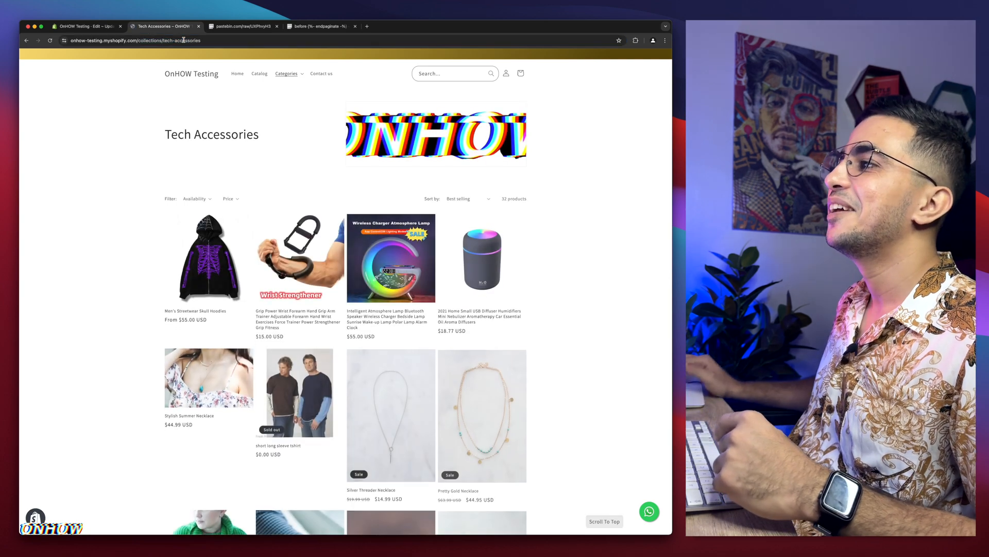
Scroll the Tech Accessories collection through all loaded products down to 'You reached the end...'
{"action": "scroll", "scroll_direction": "down", "scroll_amount": 3}
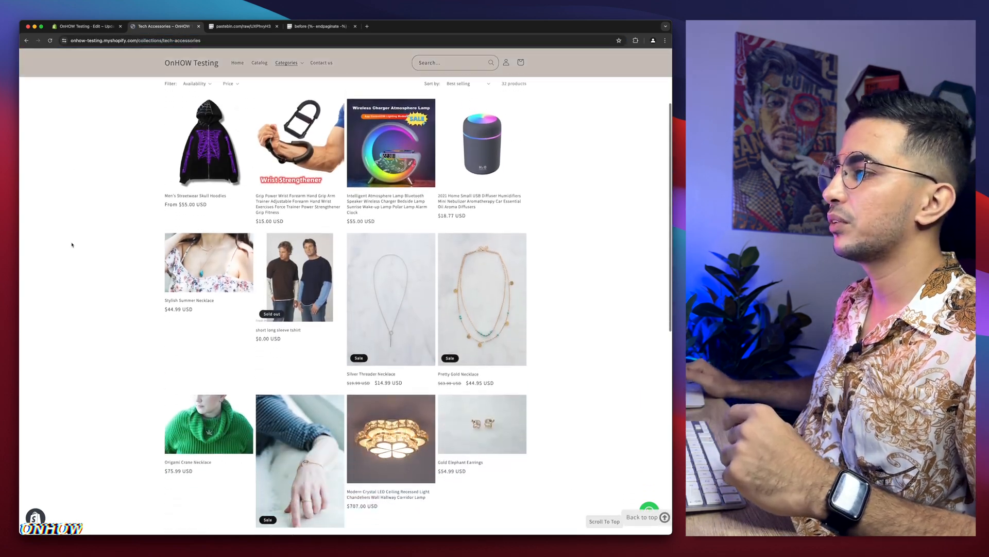
{"action": "scroll", "scroll_direction": "down", "scroll_amount": 3}
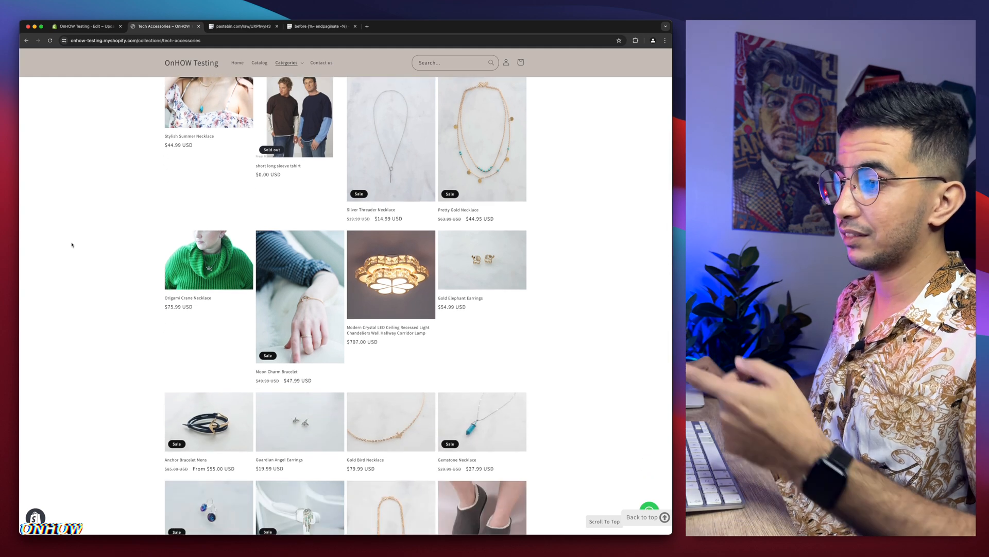
{"action": "scroll", "scroll_direction": "down", "scroll_amount": 3}
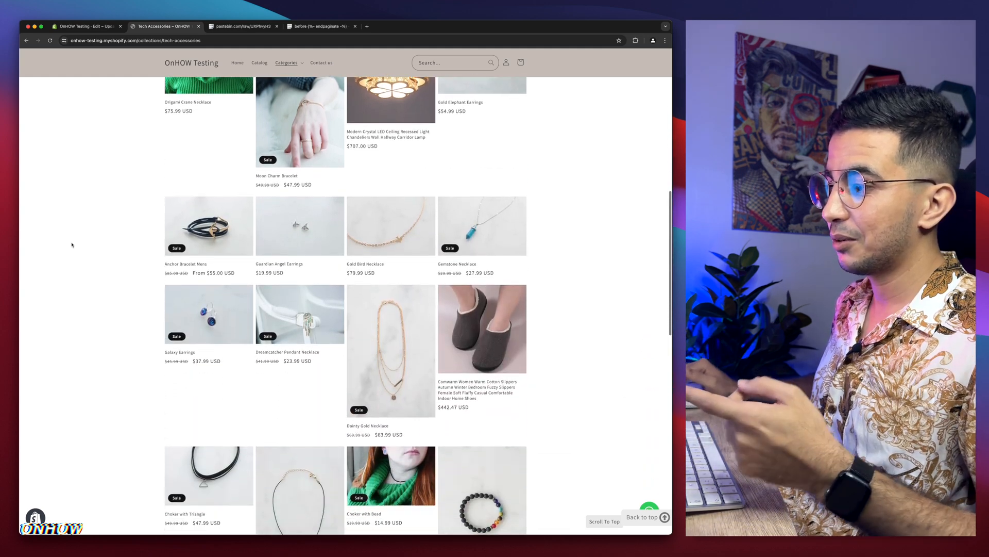
{"action": "scroll", "scroll_direction": "down", "scroll_amount": 3}
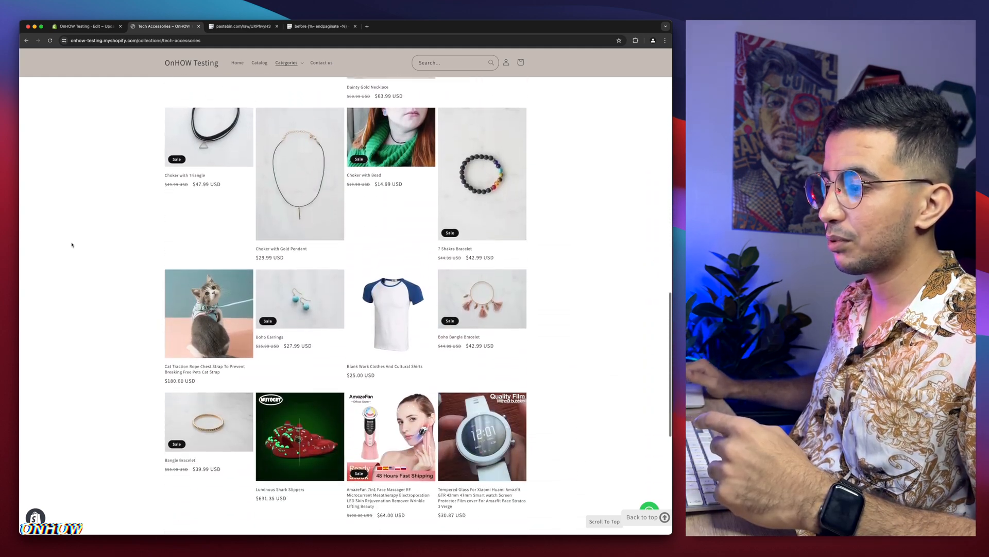
{"action": "scroll", "scroll_direction": "down", "scroll_amount": 3}
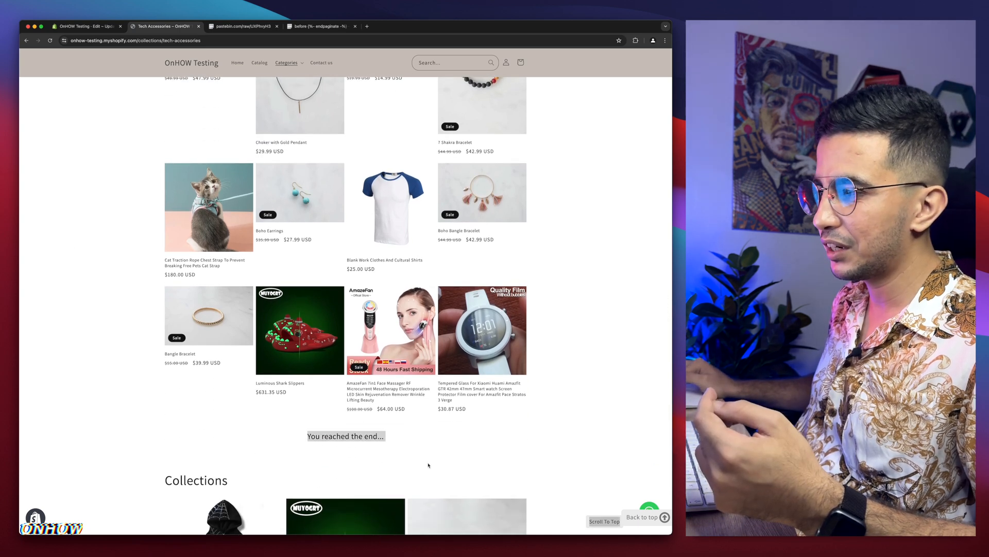
{"action": "scroll", "scroll_direction": "down", "scroll_amount": 3}
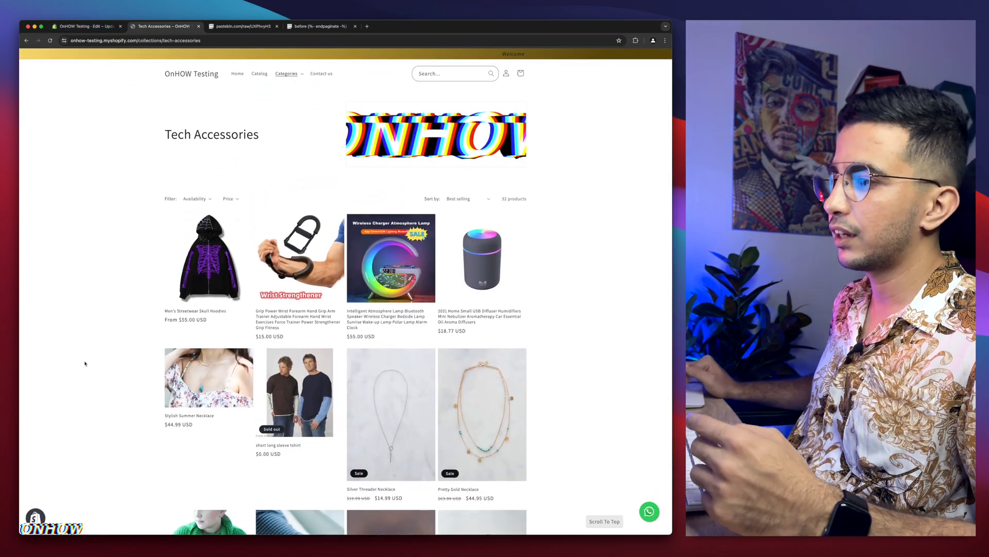
{"action": "scroll", "scroll_direction": "down", "scroll_amount": 3}
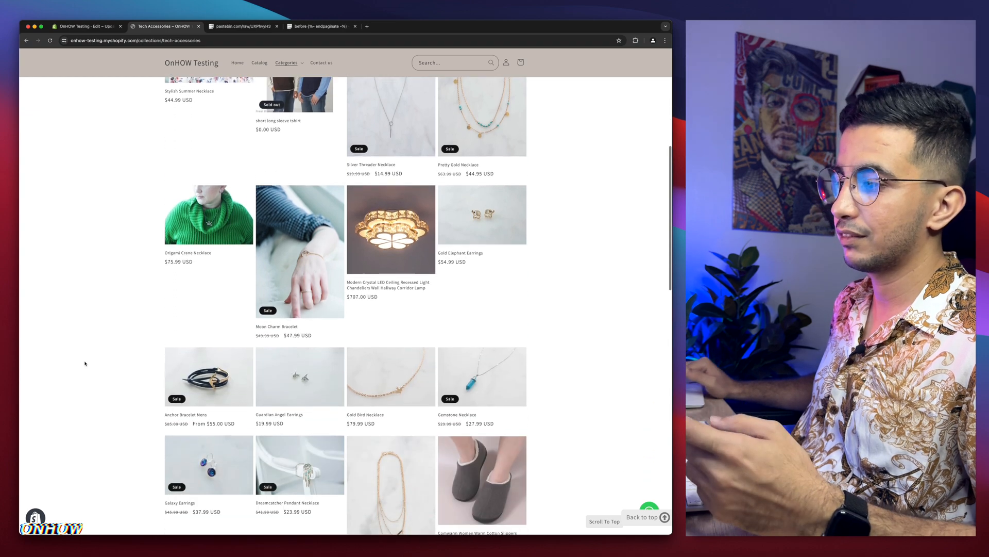
{"action": "scroll", "scroll_direction": "down", "scroll_amount": 3}
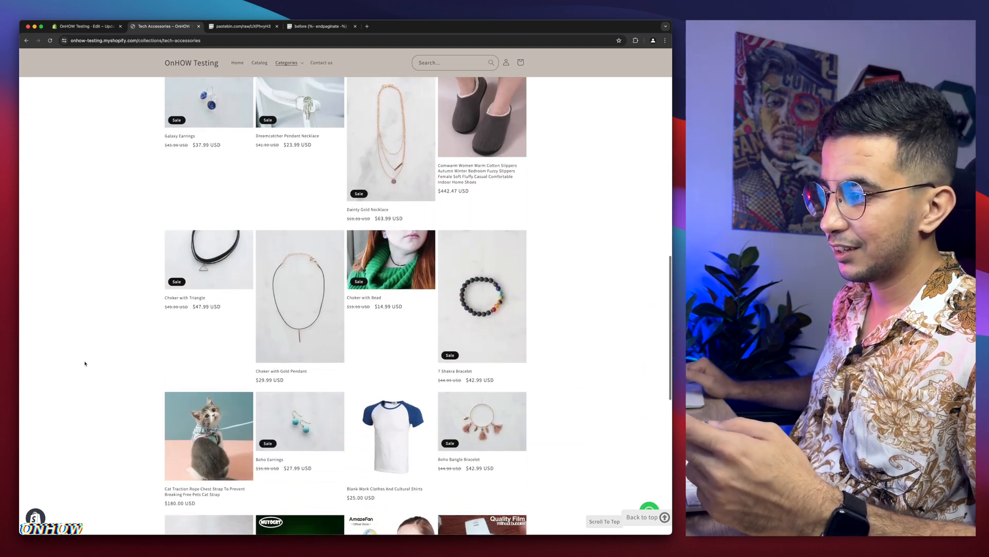
{"action": "scroll", "scroll_direction": "down", "scroll_amount": 3}
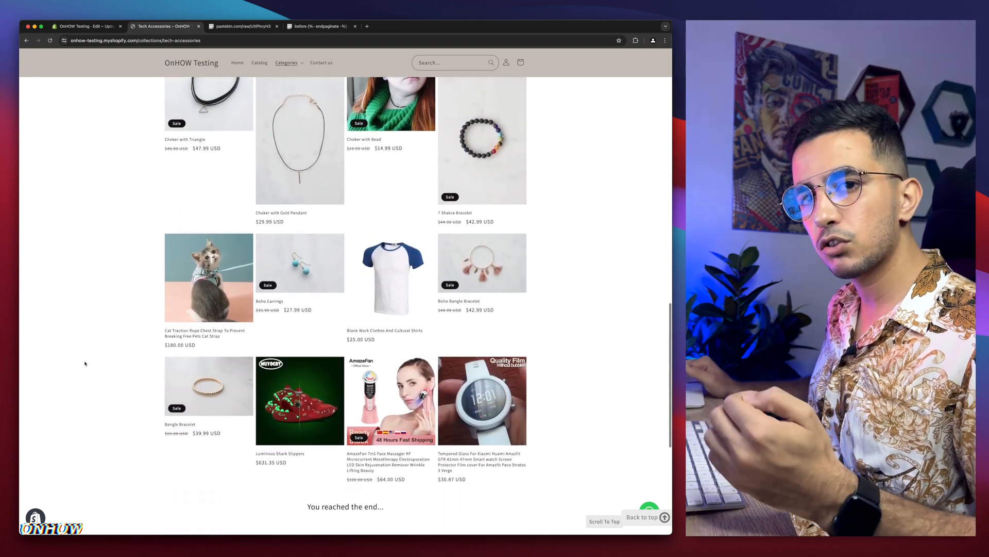